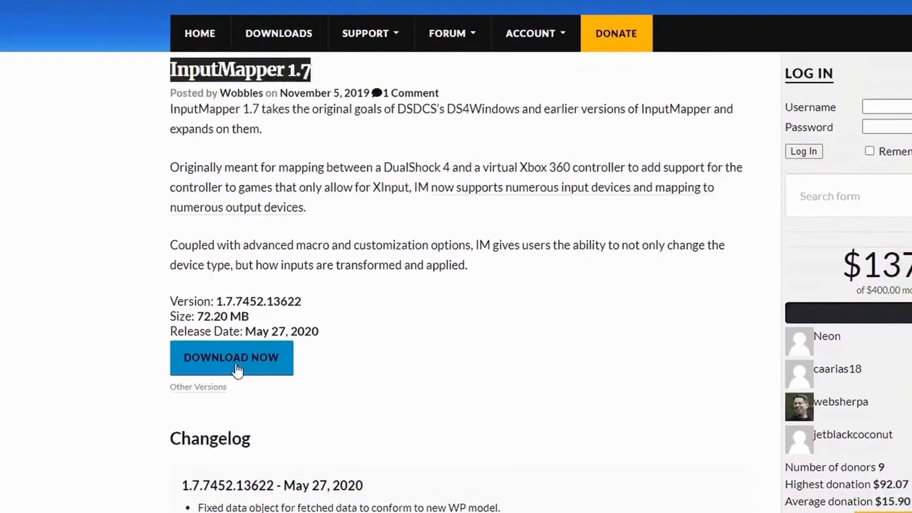
Download InputMapper 1.7, run its installer keeping both shortcuts, and finish with launch enabled
{"action": "left_click", "coordinate": [232, 357]}
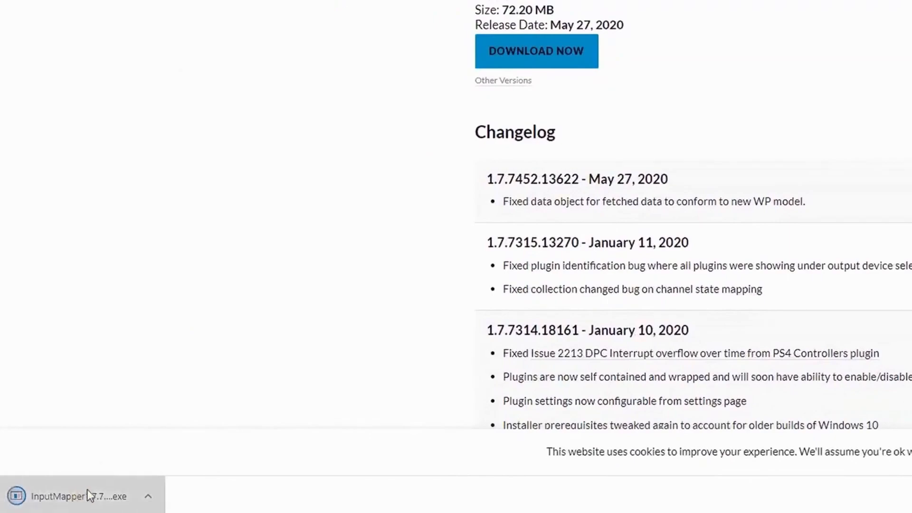
{"action": "left_click", "coordinate": [56, 496]}
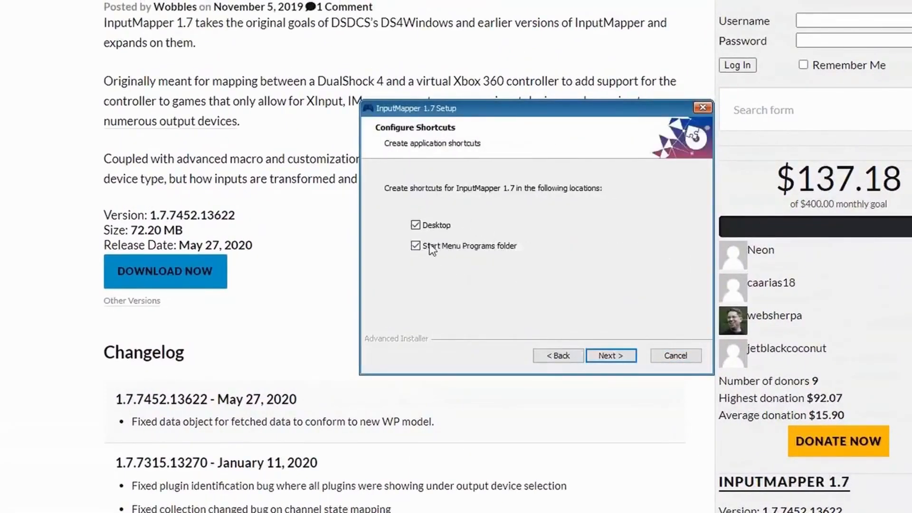
{"action": "left_click", "coordinate": [610, 356]}
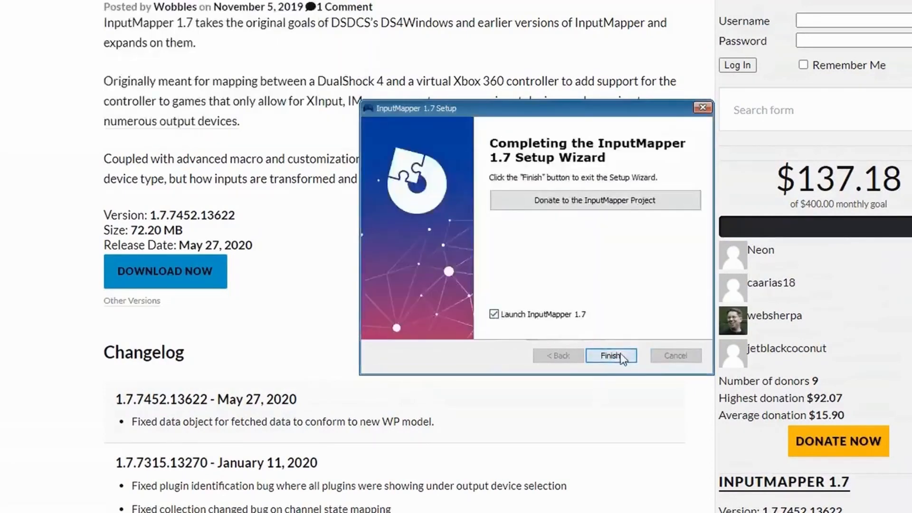
{"action": "left_click", "coordinate": [611, 355]}
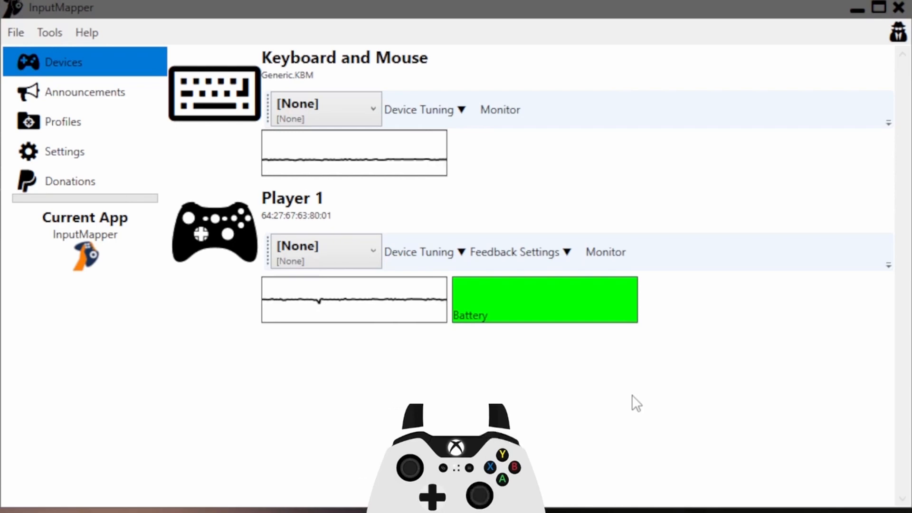
{"action": "mouse_move", "coordinate": [633, 413]}
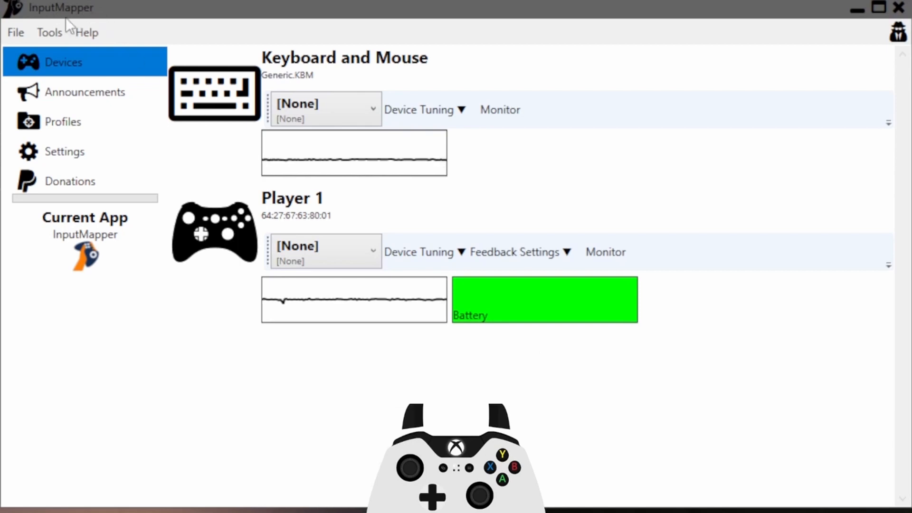
{"action": "mouse_move", "coordinate": [423, 390]}
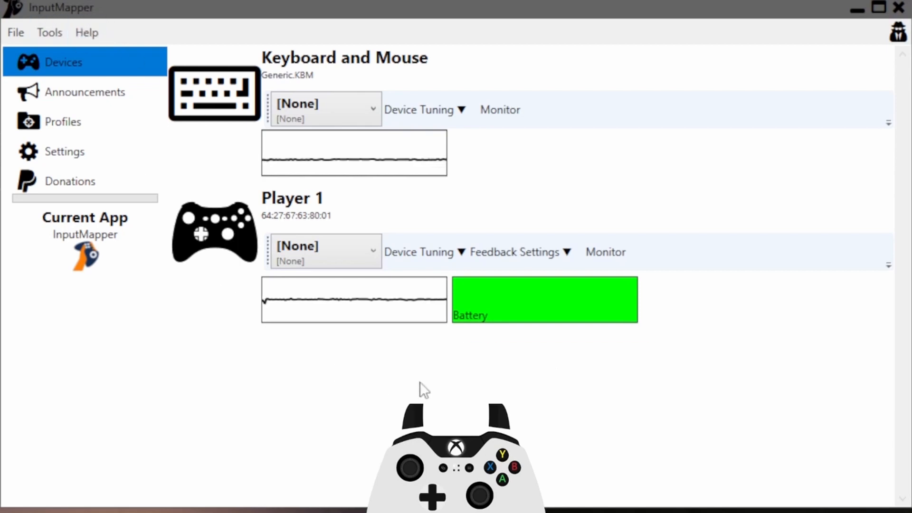
Create a new profile named DCS with Keyboard & Mouse as its output device
{"action": "left_click", "coordinate": [63, 122]}
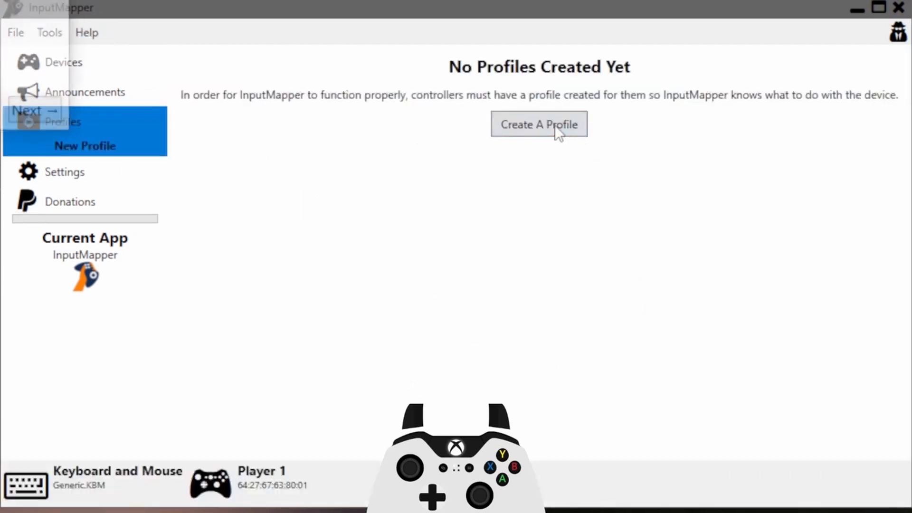
{"action": "left_click", "coordinate": [539, 124]}
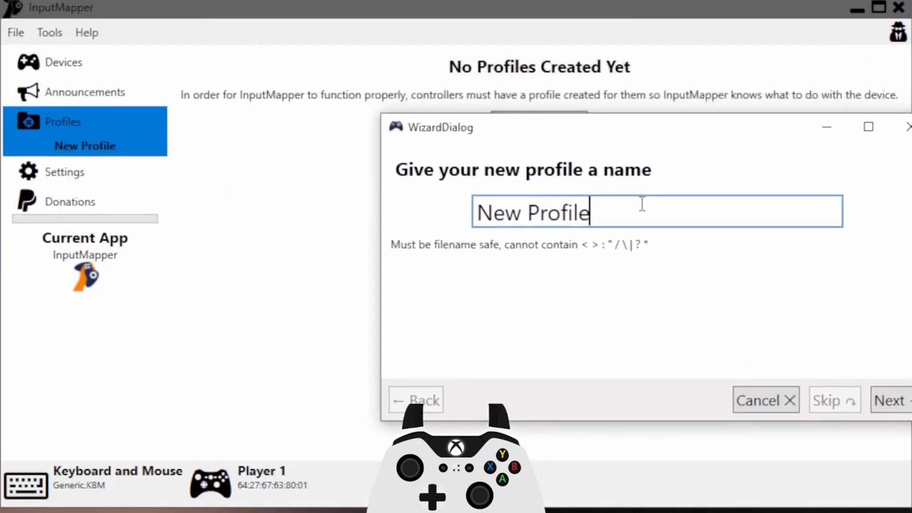
{"action": "type", "text": "DCS"}
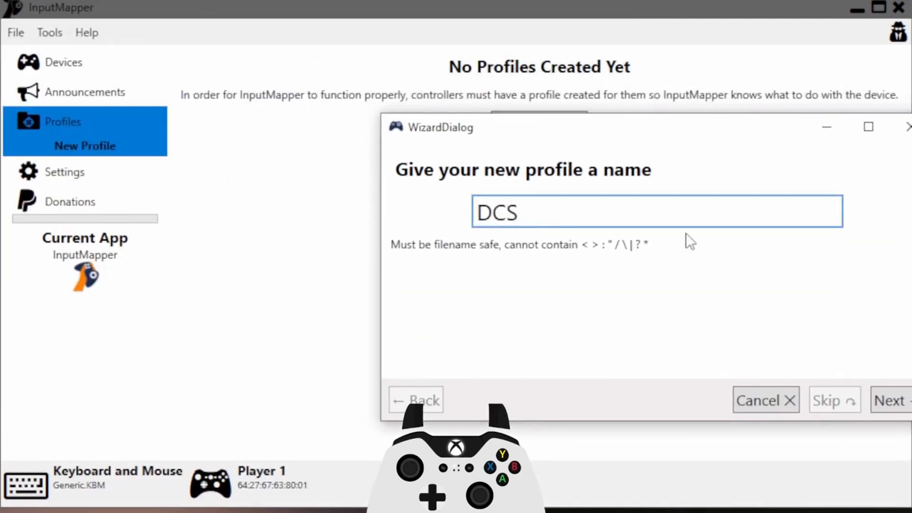
{"action": "left_click", "coordinate": [890, 400]}
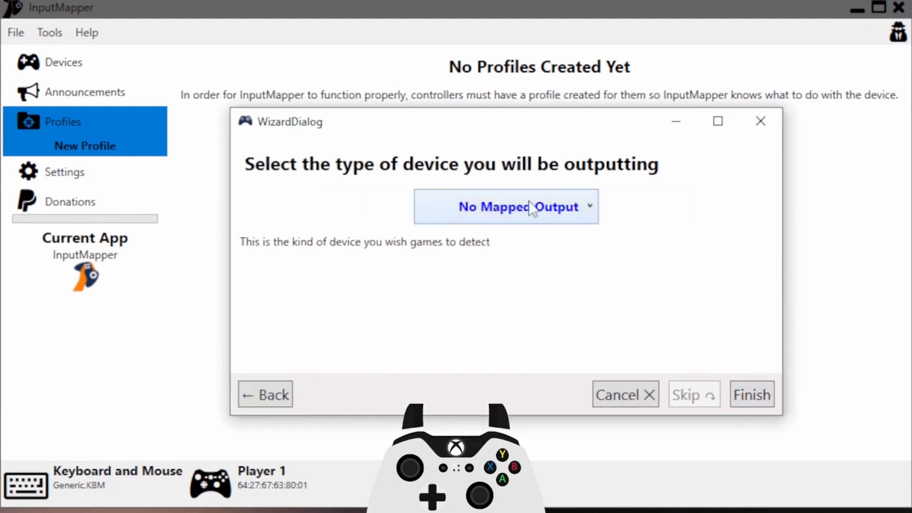
{"action": "left_click", "coordinate": [504, 206]}
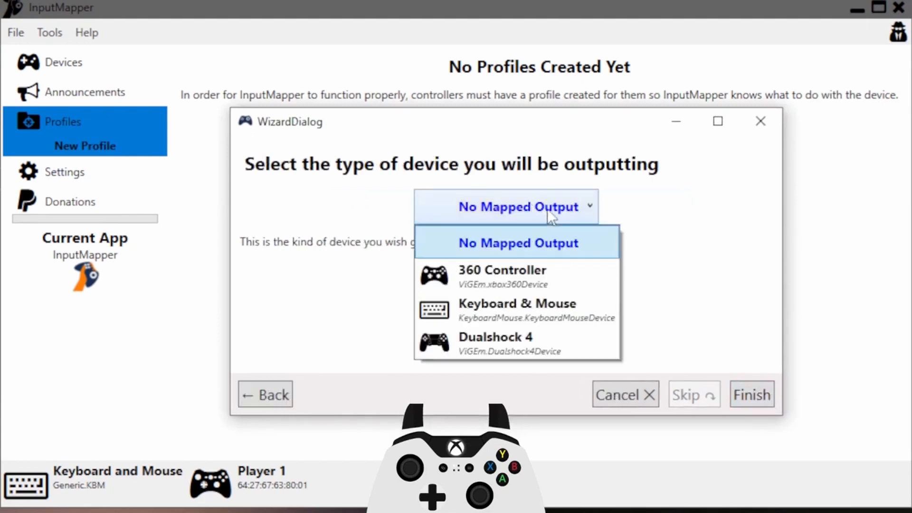
{"action": "left_click", "coordinate": [516, 309]}
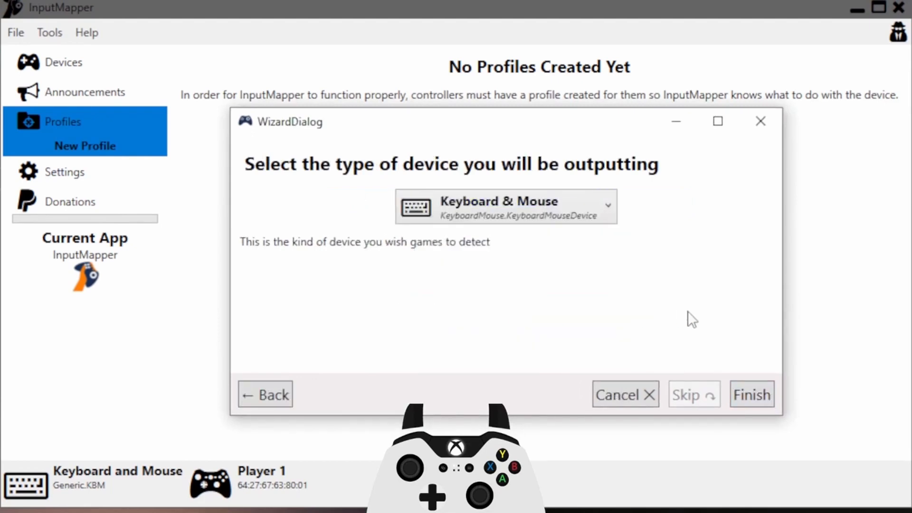
{"action": "left_click", "coordinate": [751, 394]}
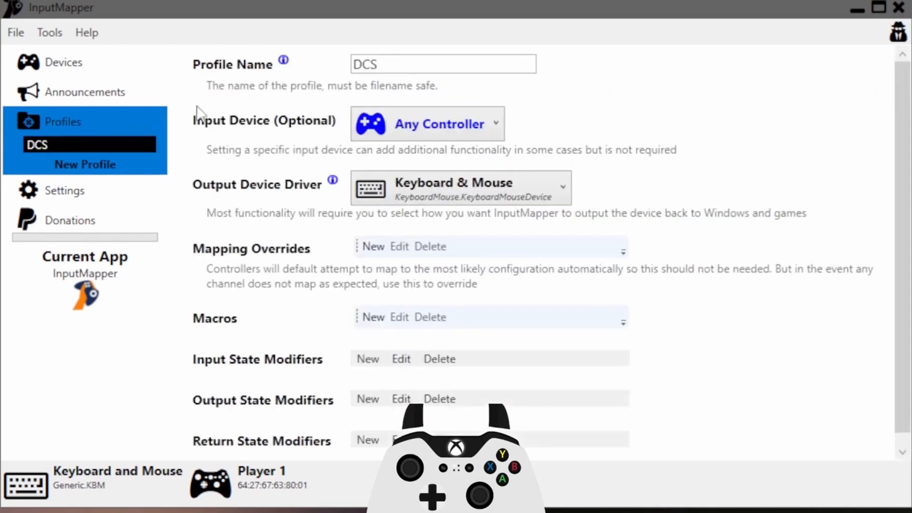
In the DCS mappings, set the right bumper (RB) to Mouse Left Click
{"action": "left_click", "coordinate": [426, 123]}
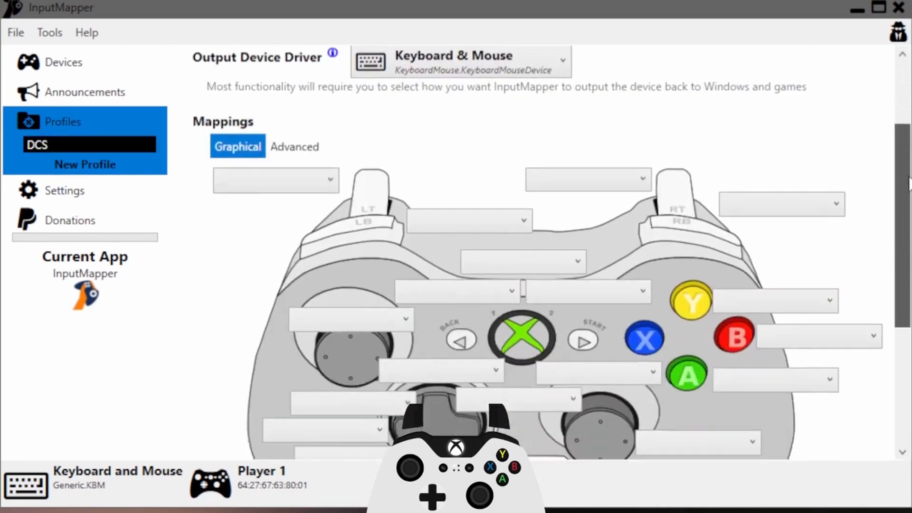
{"action": "scroll", "scroll_direction": "down", "scroll_amount": 3}
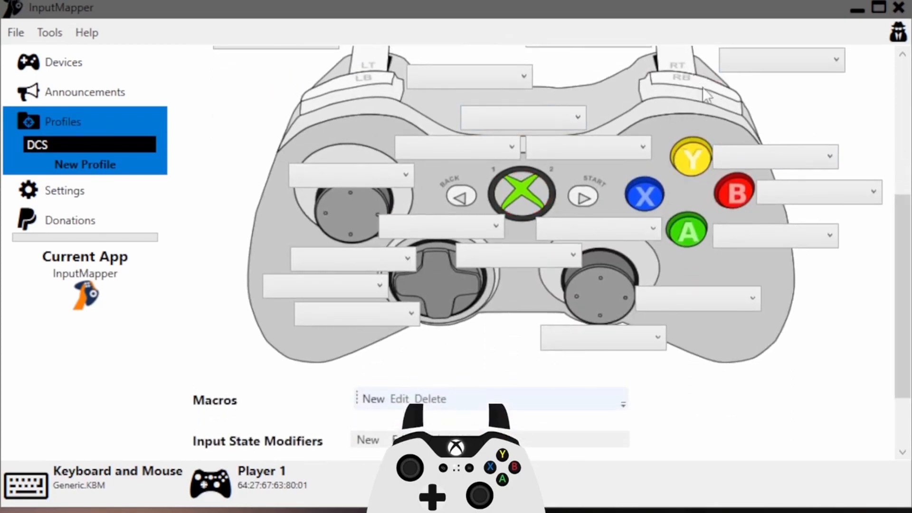
{"action": "left_click", "coordinate": [781, 59]}
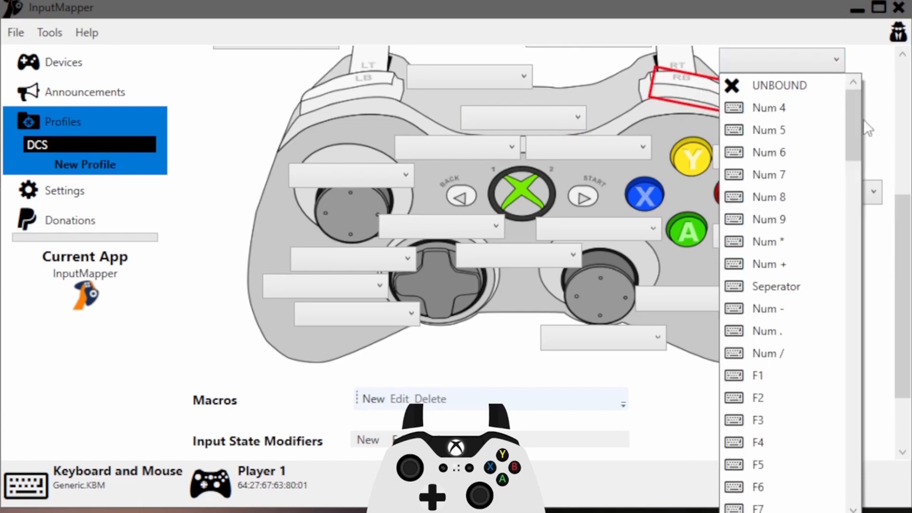
{"action": "left_click", "coordinate": [773, 60]}
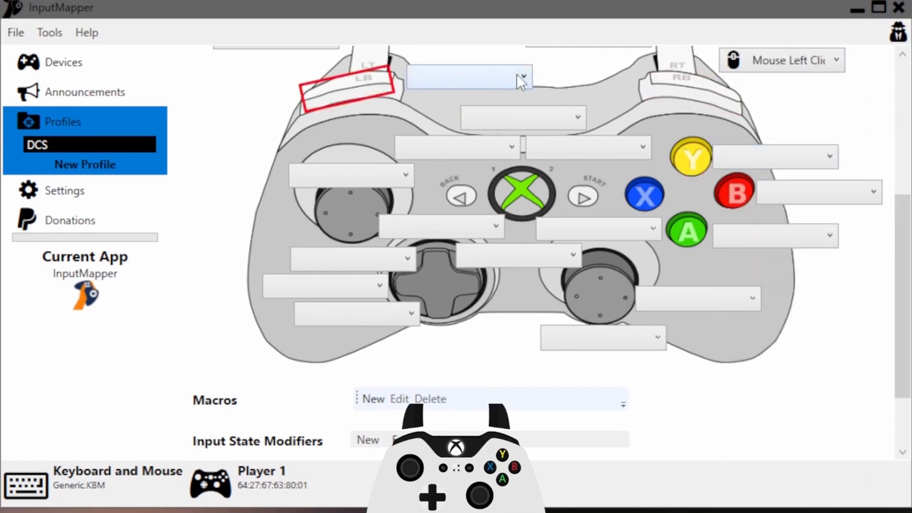
{"action": "left_click", "coordinate": [521, 76]}
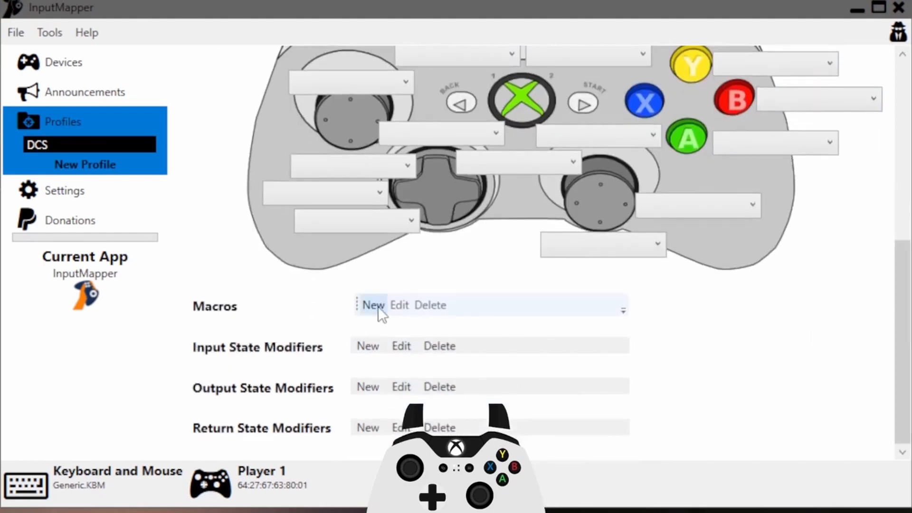
Start a new macro with a Compare Value trigger watching the 360 controller's left bumper
{"action": "left_click", "coordinate": [372, 304]}
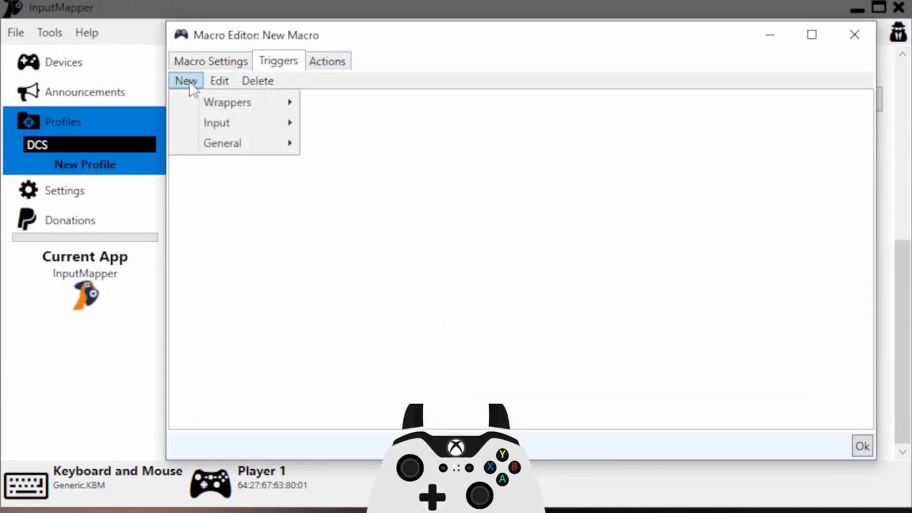
{"action": "mouse_move", "coordinate": [217, 122]}
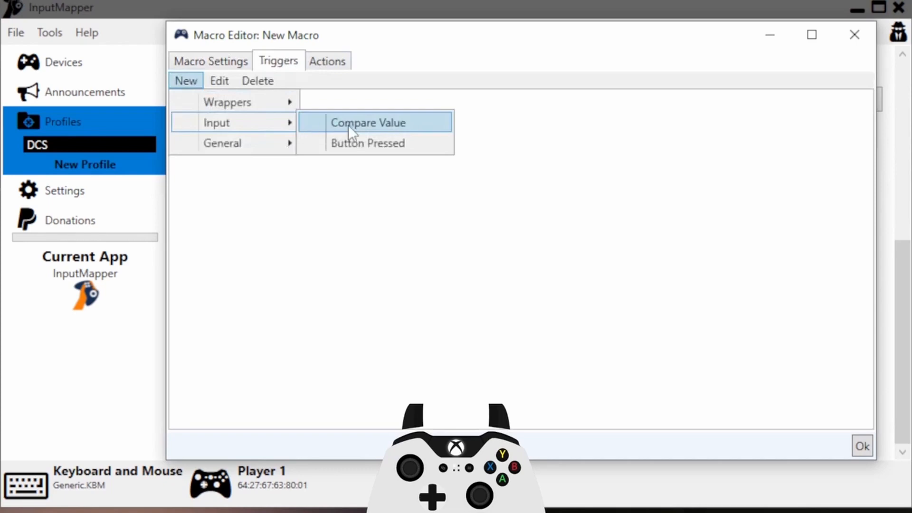
{"action": "left_click", "coordinate": [367, 122]}
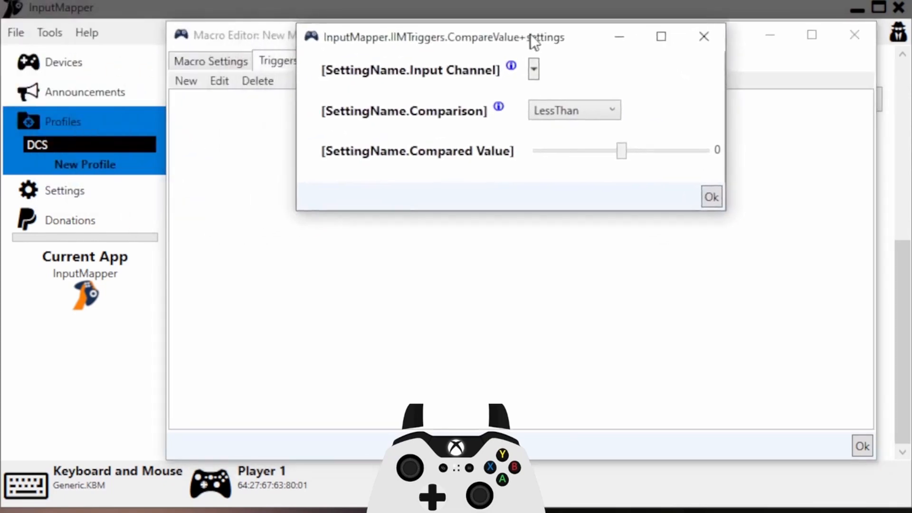
{"action": "left_click", "coordinate": [532, 68]}
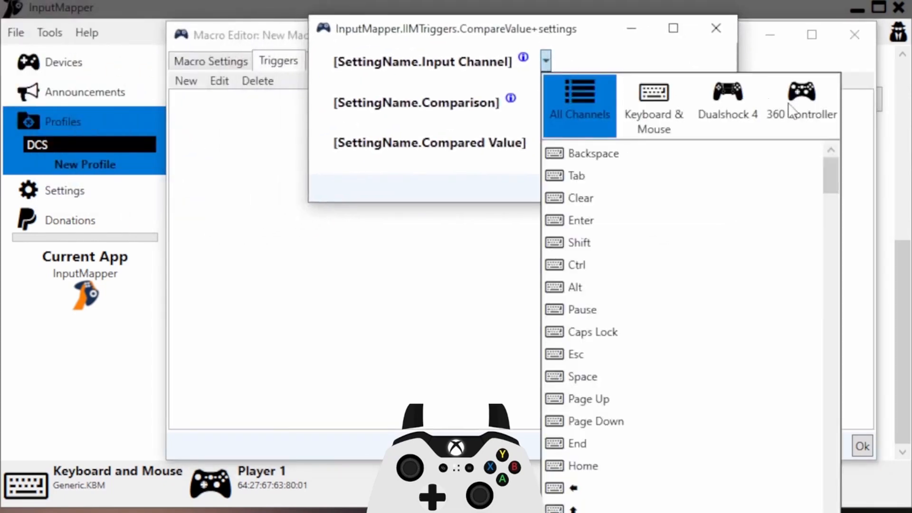
{"action": "left_click", "coordinate": [801, 105]}
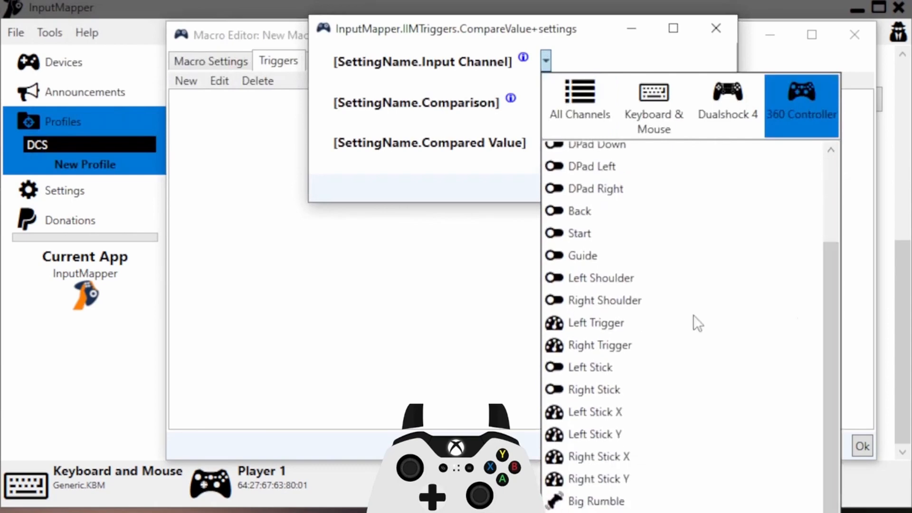
{"action": "left_click", "coordinate": [601, 277]}
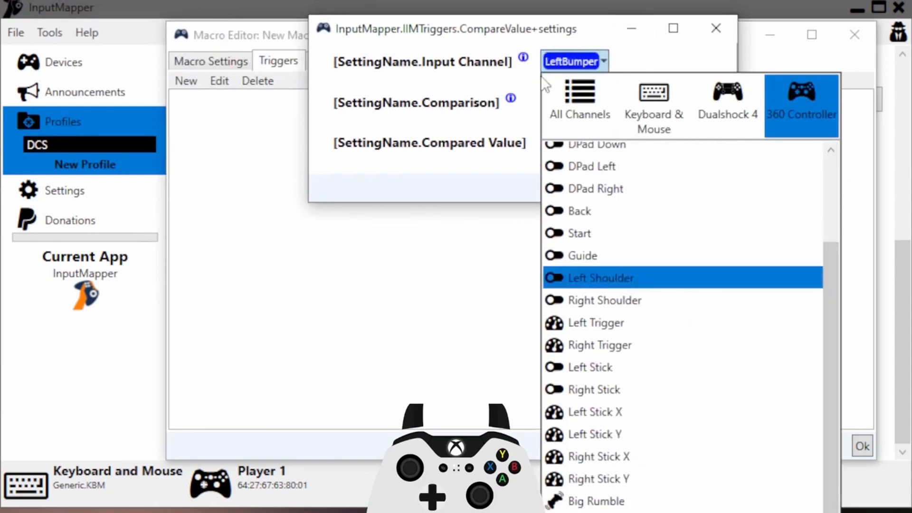
{"action": "left_click", "coordinate": [600, 277]}
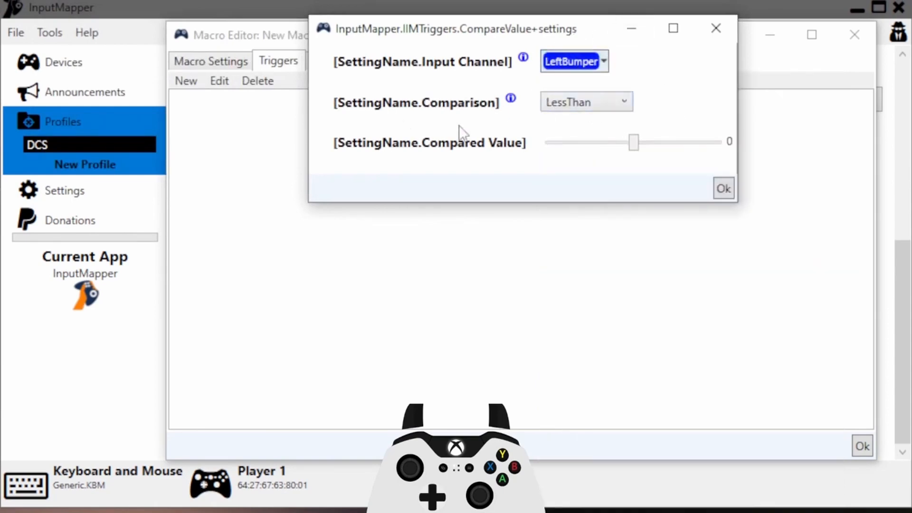
Set the comparison to LessThanOrEqualTo against 0 and confirm the trigger
{"action": "left_click", "coordinate": [585, 101]}
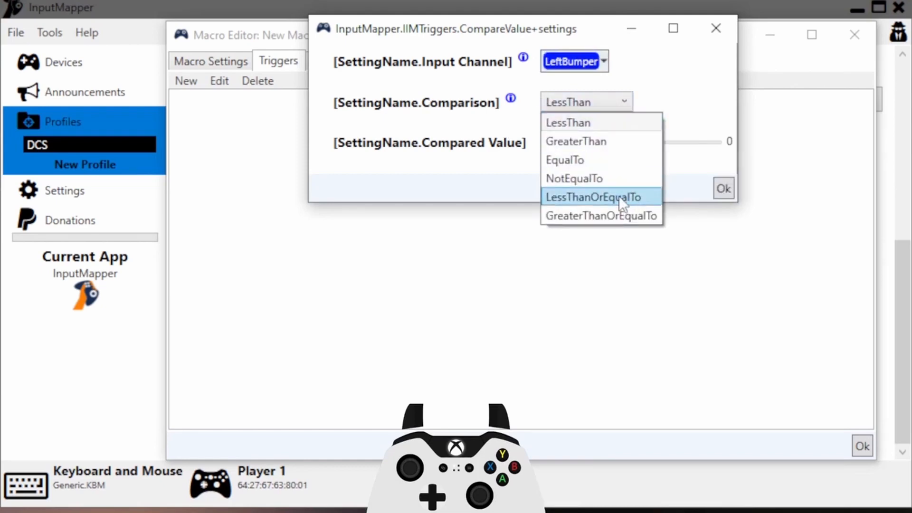
{"action": "left_click", "coordinate": [593, 197]}
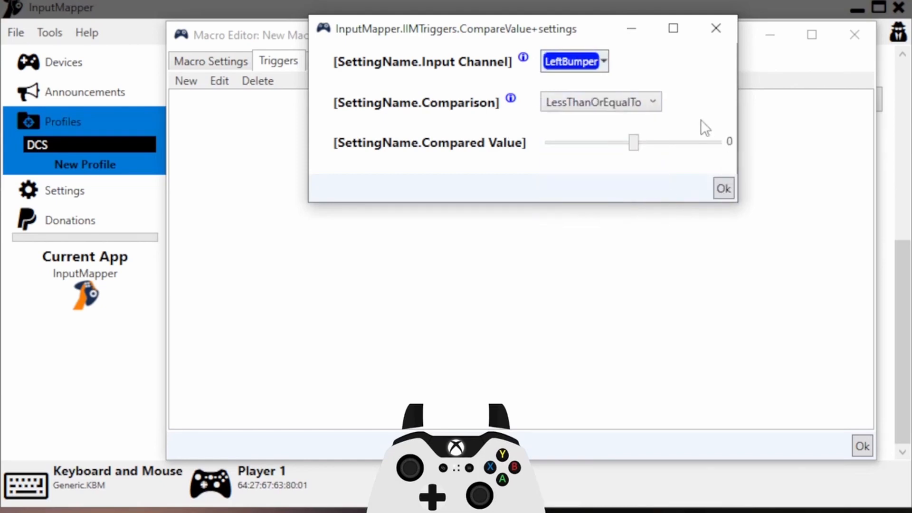
{"action": "mouse_move", "coordinate": [717, 164]}
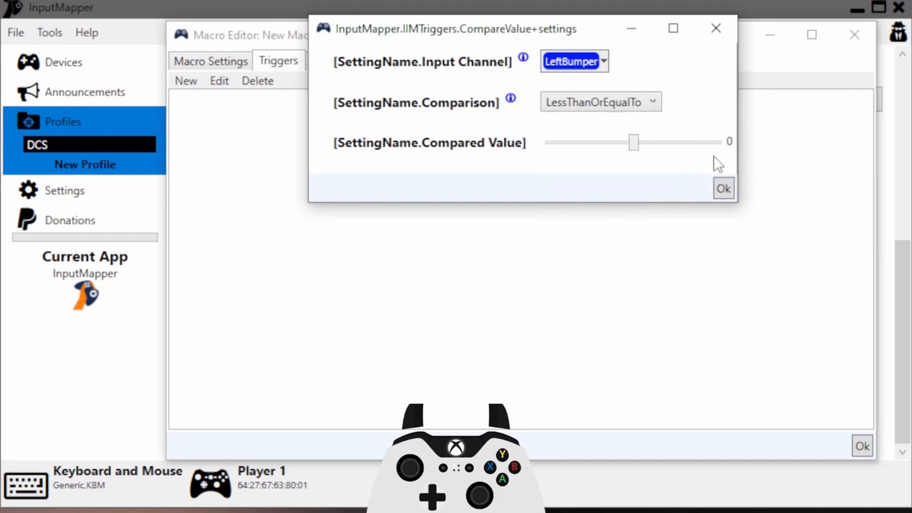
{"action": "left_click", "coordinate": [724, 188]}
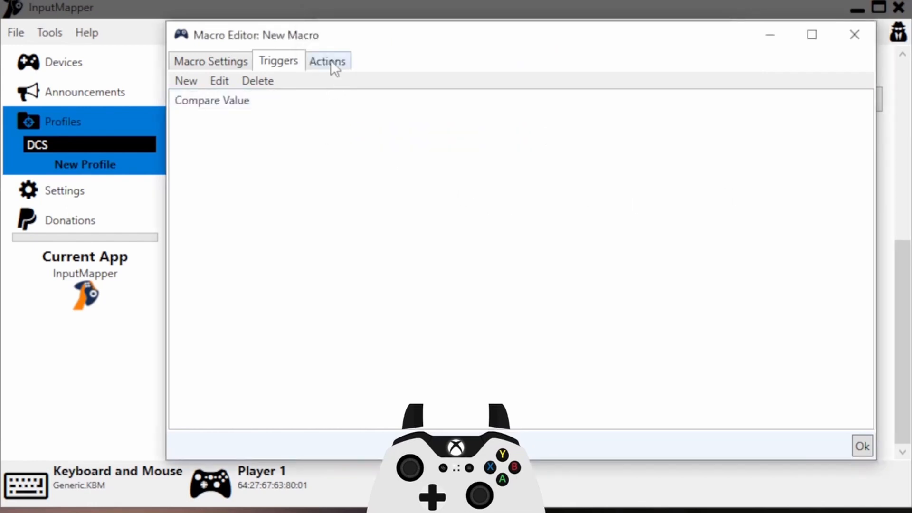
Add a Temporary Mappings action to the macro from its Actions list
{"action": "left_click", "coordinate": [185, 80]}
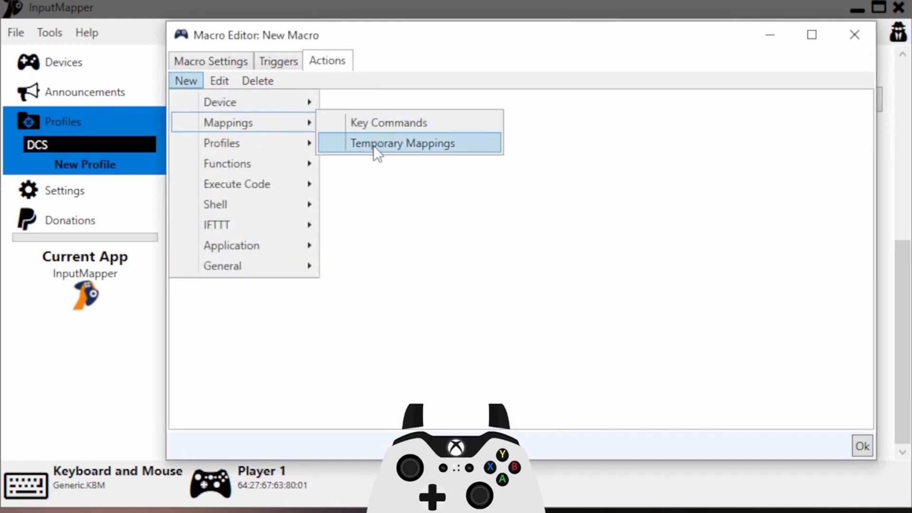
{"action": "left_click", "coordinate": [403, 143]}
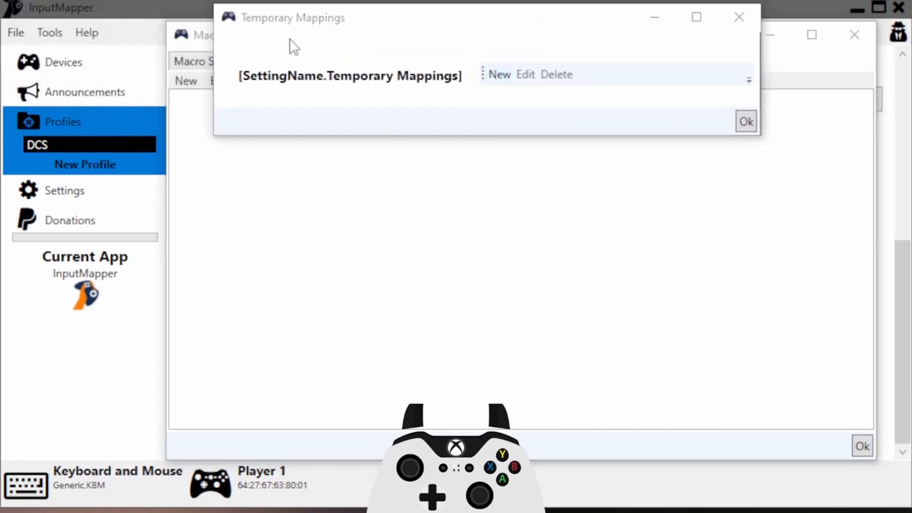
Add a temporary mapping override sending RightStickX to mouse DeltaX
{"action": "left_click", "coordinate": [499, 74]}
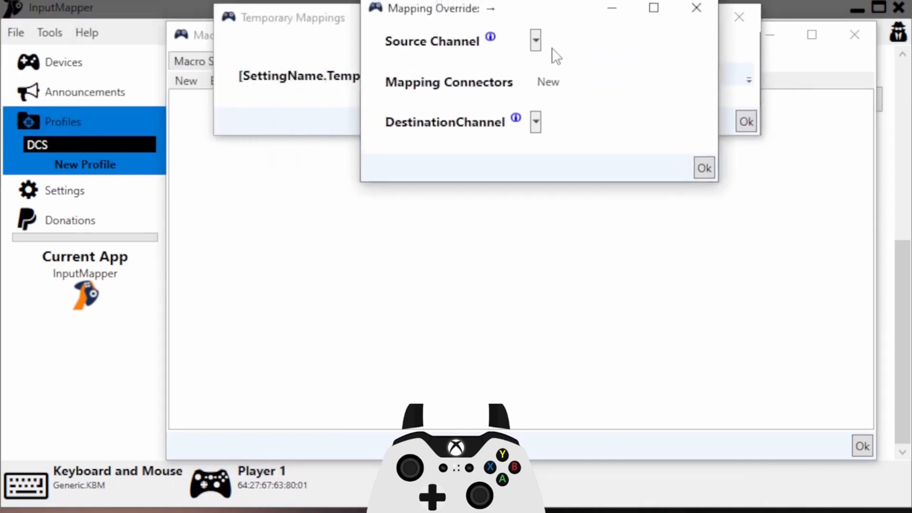
{"action": "left_click", "coordinate": [534, 40]}
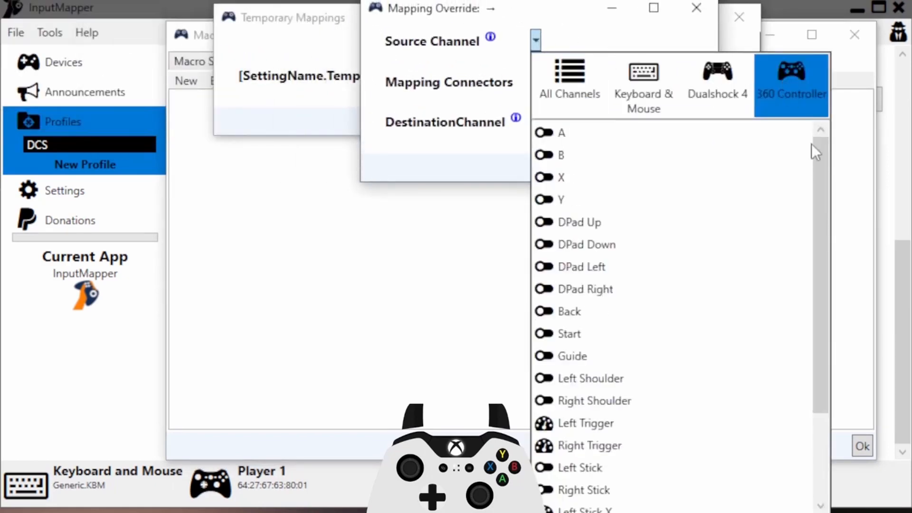
{"action": "scroll", "scroll_direction": "down", "scroll_amount": 3}
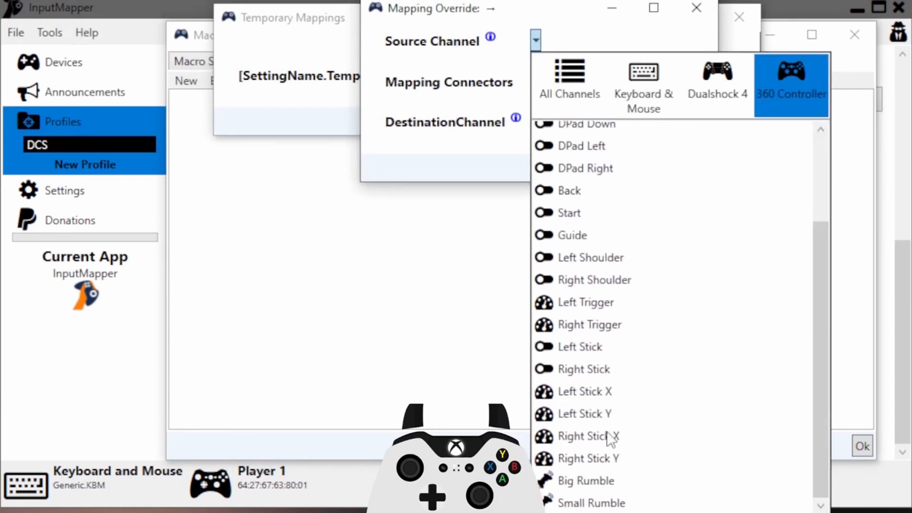
{"action": "left_click", "coordinate": [587, 436]}
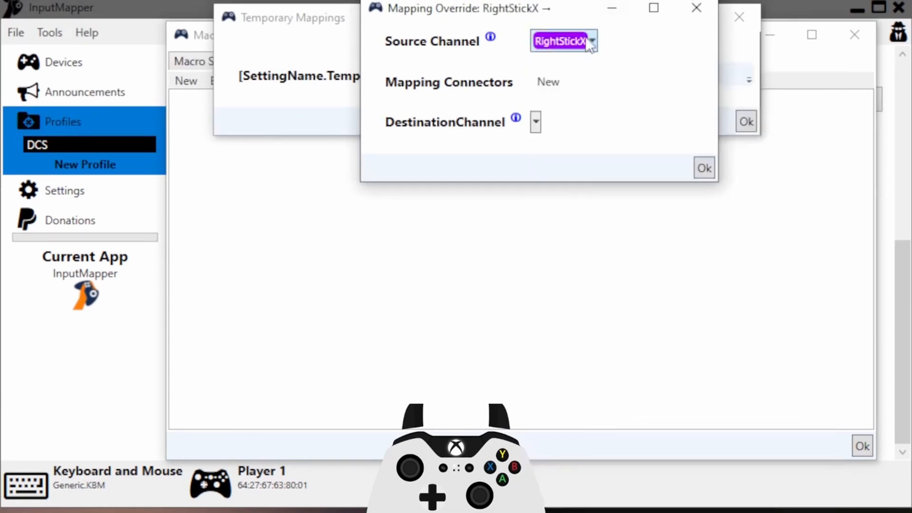
{"action": "left_click", "coordinate": [533, 122]}
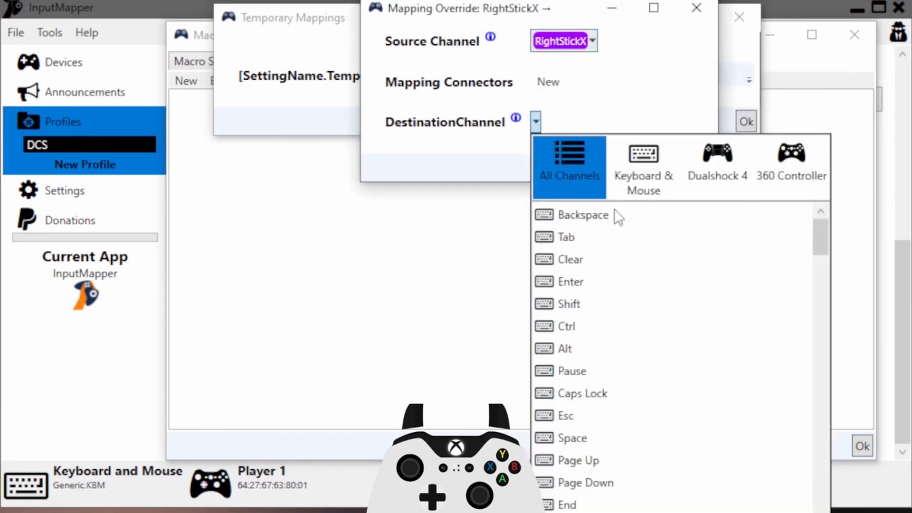
{"action": "left_click", "coordinate": [643, 165]}
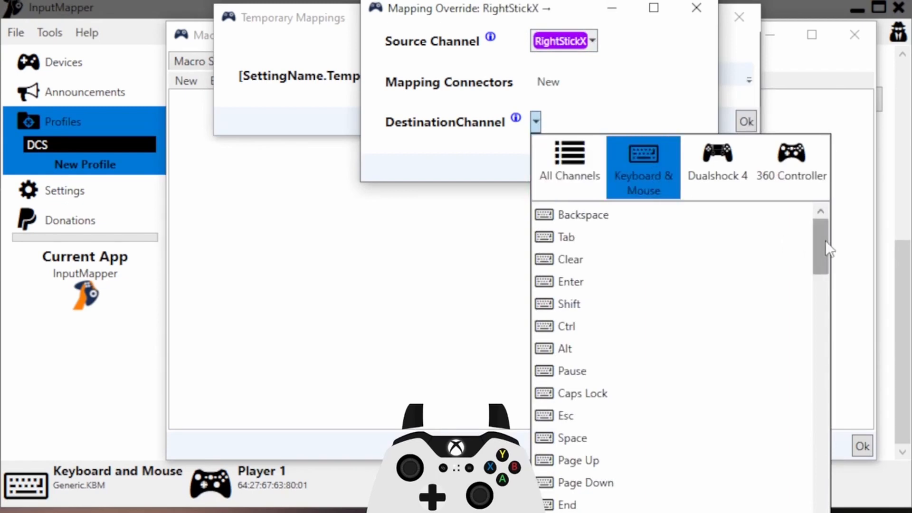
{"action": "scroll", "scroll_direction": "down", "scroll_amount": 3}
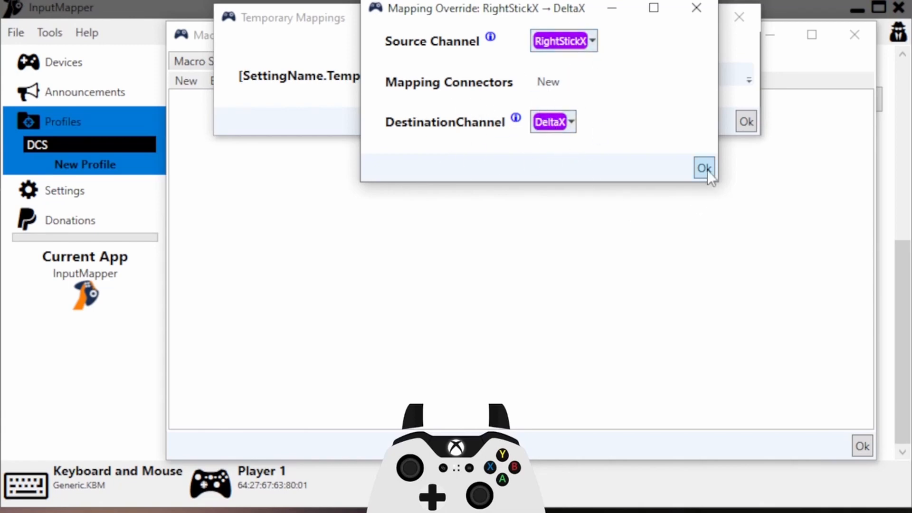
{"action": "left_click", "coordinate": [704, 167]}
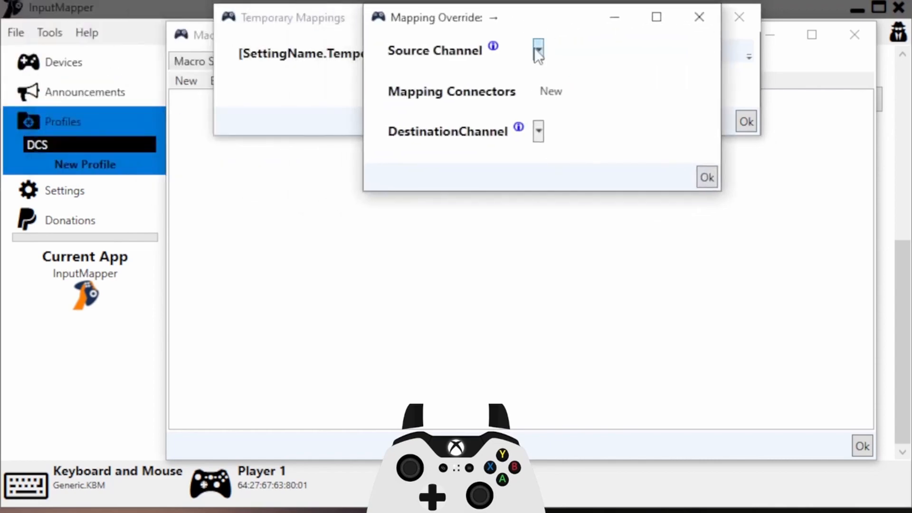
Add a second override sending RightStickY to mouse DeltaY and save the macro
{"action": "left_click", "coordinate": [537, 49]}
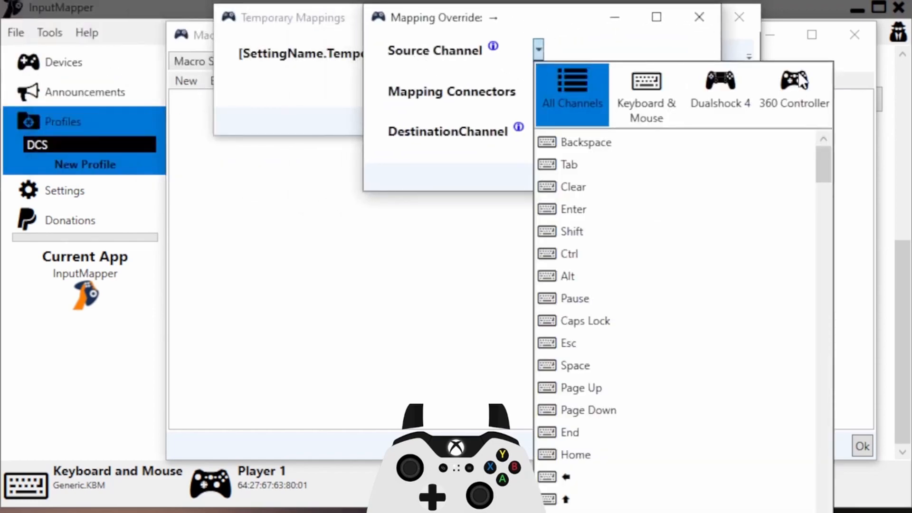
{"action": "left_click", "coordinate": [793, 93]}
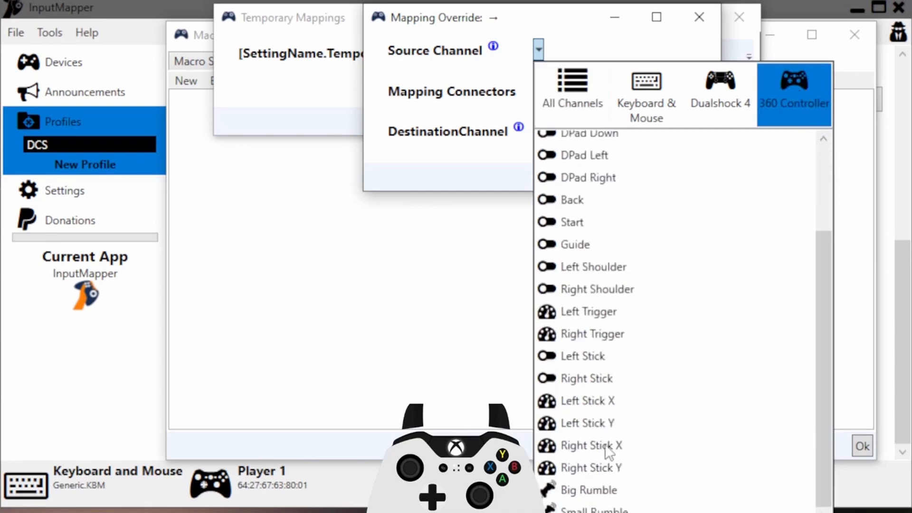
{"action": "left_click", "coordinate": [591, 468]}
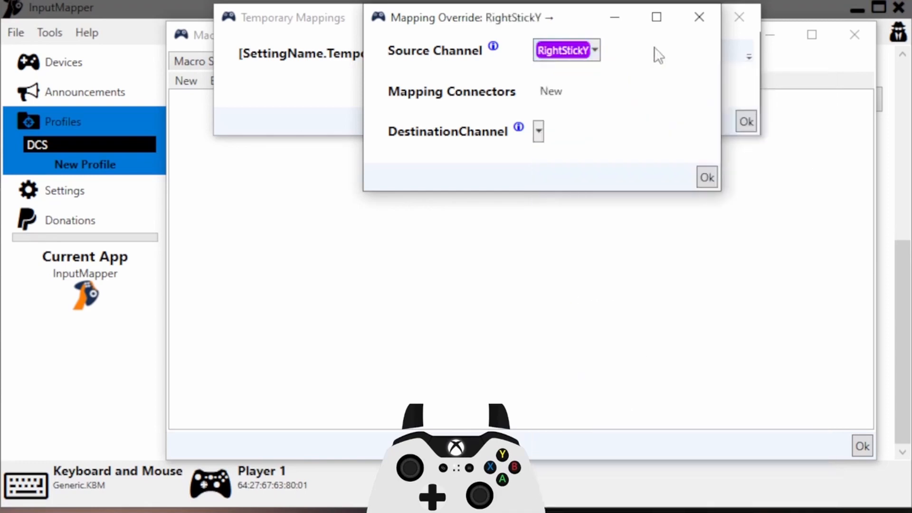
{"action": "left_click", "coordinate": [538, 131]}
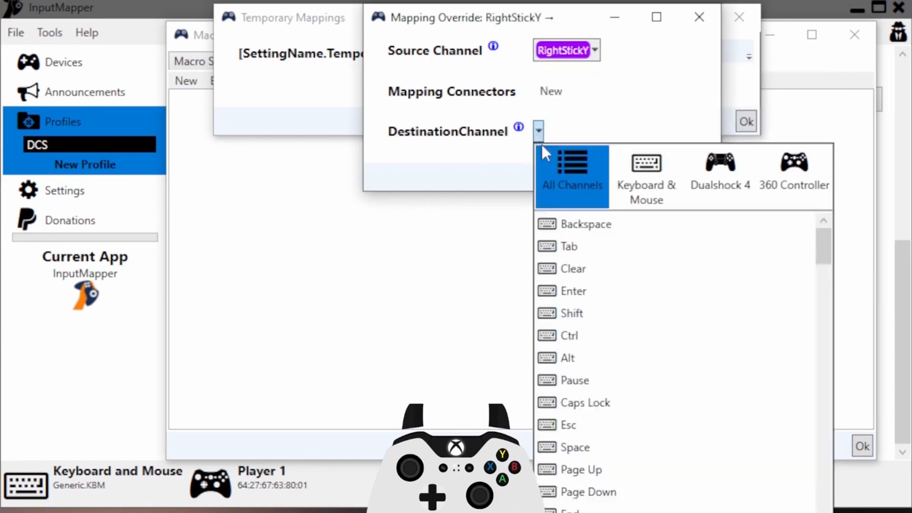
{"action": "left_click", "coordinate": [646, 176]}
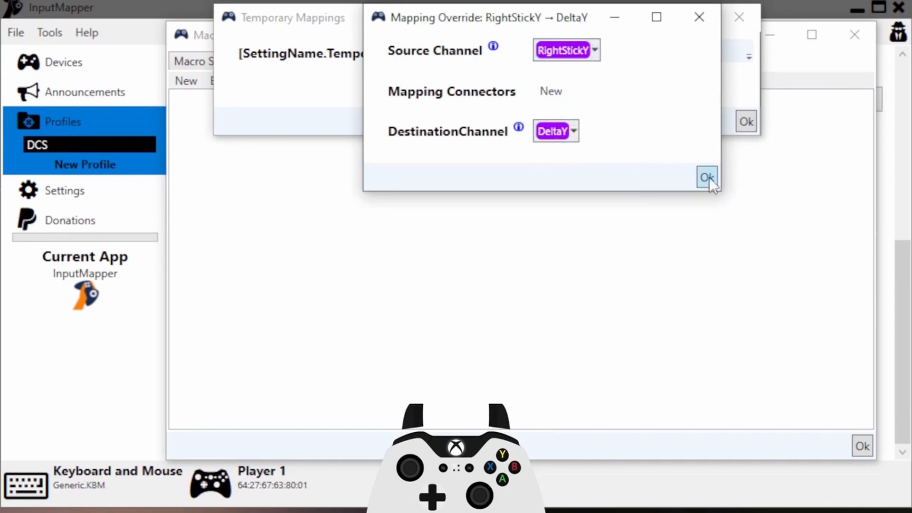
{"action": "left_click", "coordinate": [707, 176]}
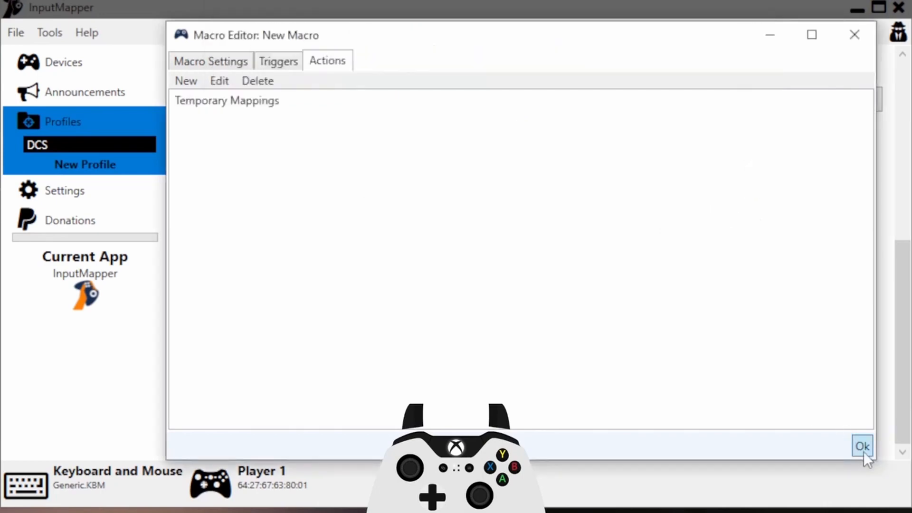
{"action": "left_click", "coordinate": [862, 445]}
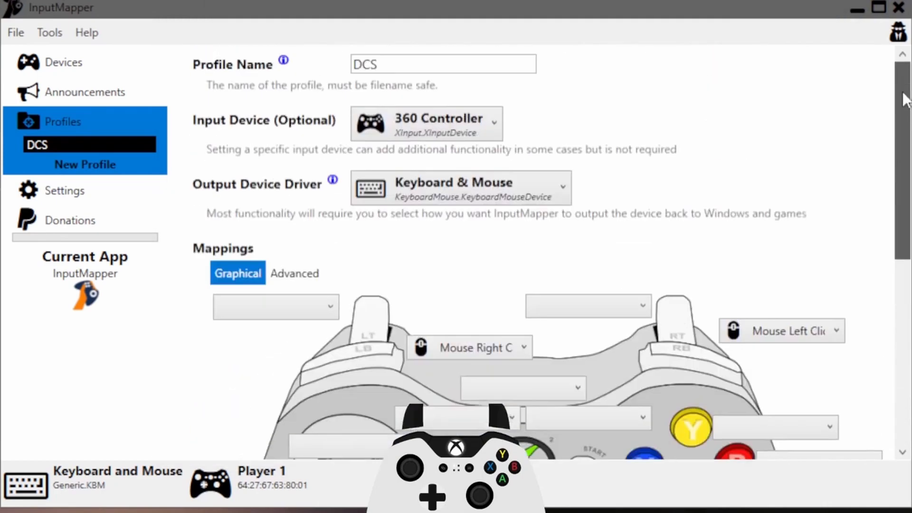
{"action": "mouse_move", "coordinate": [539, 140]}
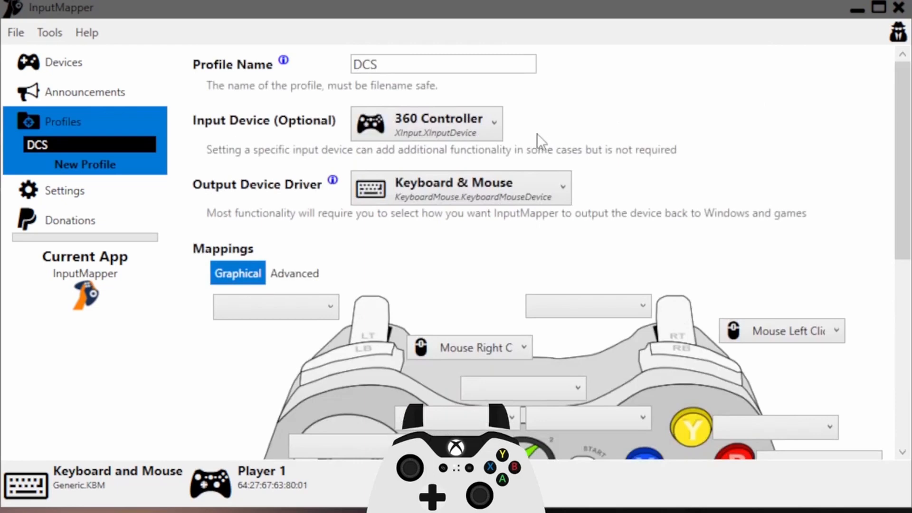
Assign the DCS profile to the Player 1 controller in the Devices list
{"action": "left_click", "coordinate": [64, 63]}
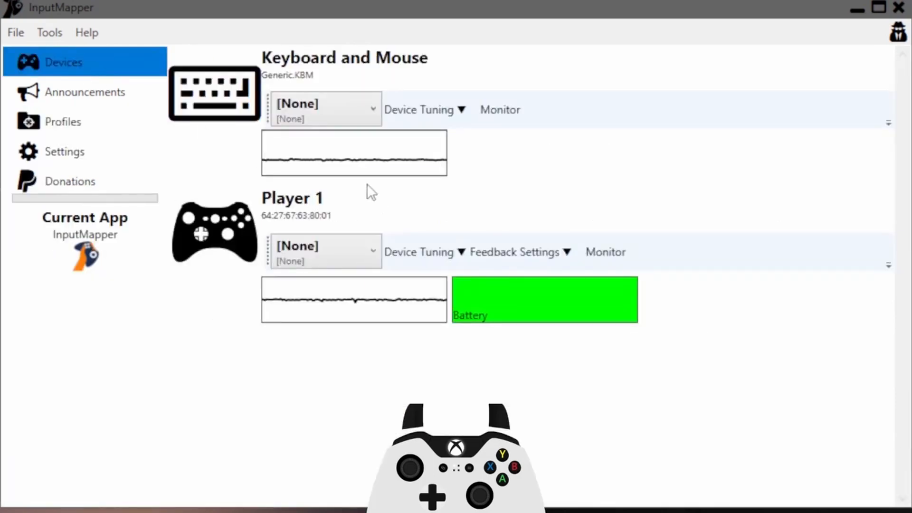
{"action": "left_click", "coordinate": [326, 251]}
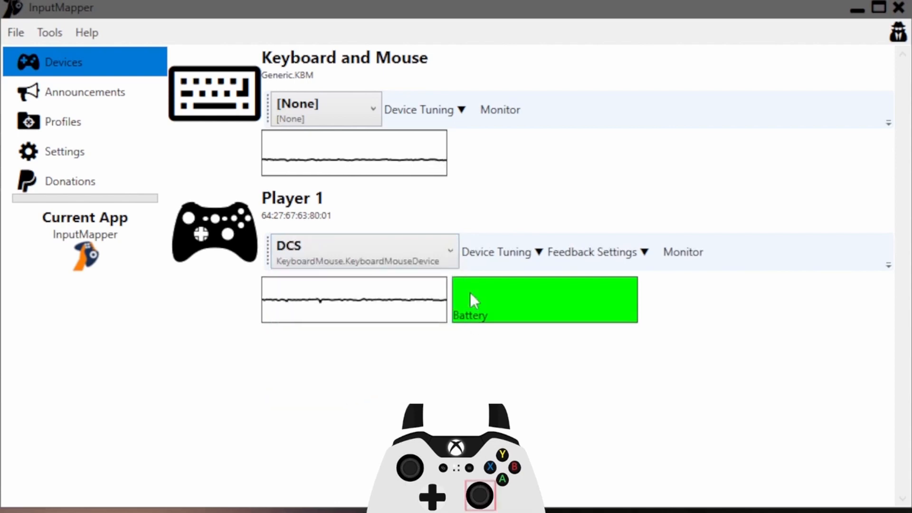
{"action": "mouse_move", "coordinate": [729, 244]}
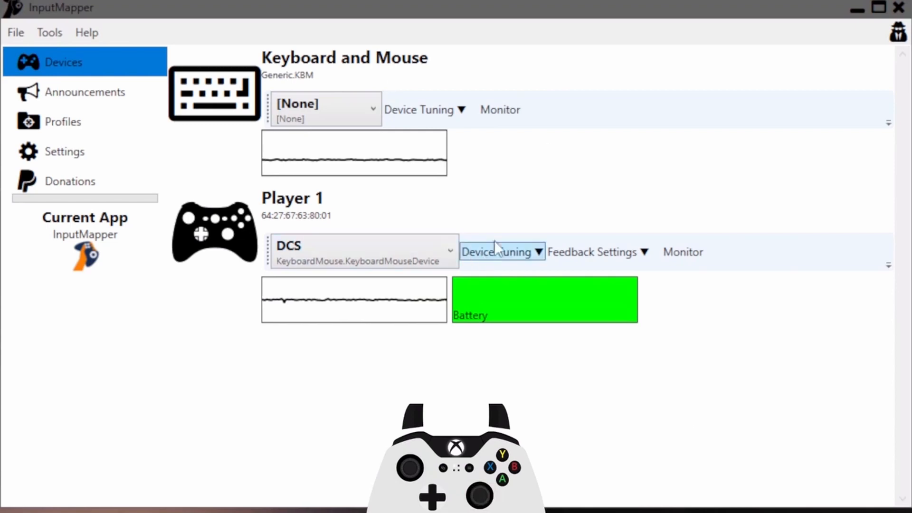
{"action": "mouse_move", "coordinate": [636, 298]}
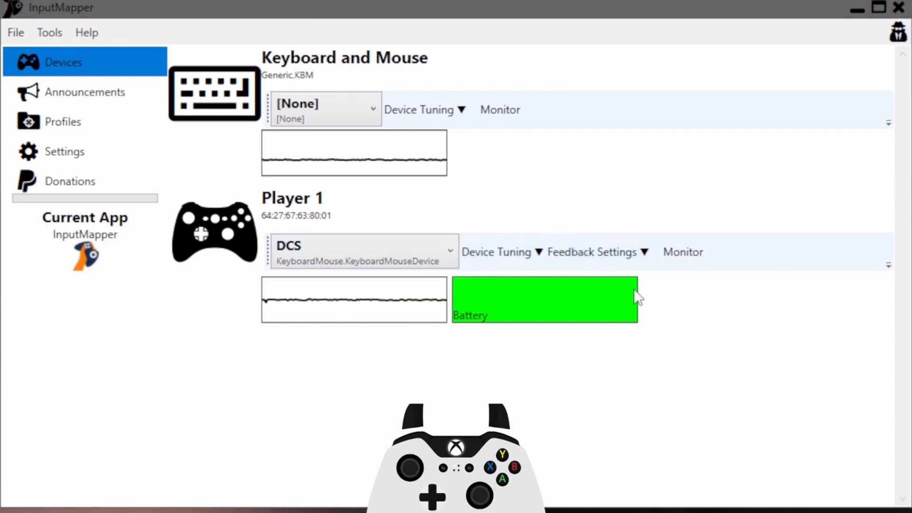
{"action": "mouse_move", "coordinate": [662, 340]}
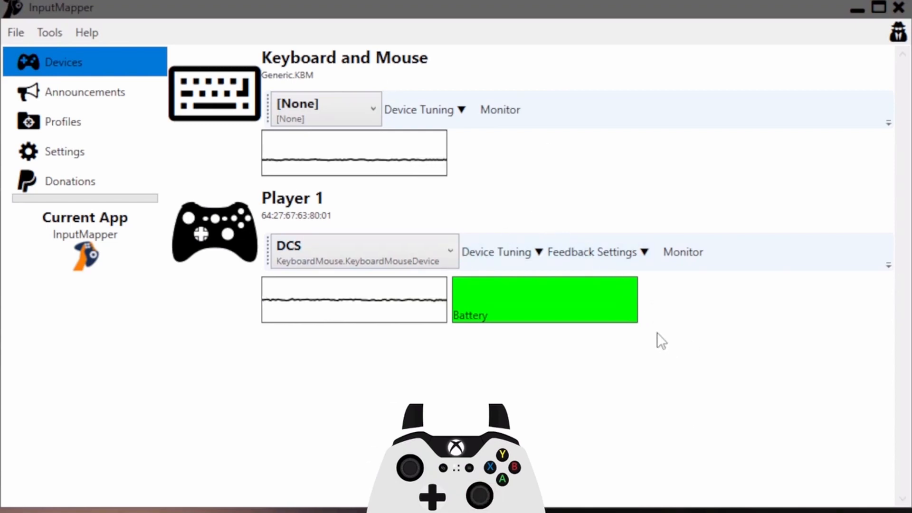
{"action": "mouse_move", "coordinate": [426, 281]}
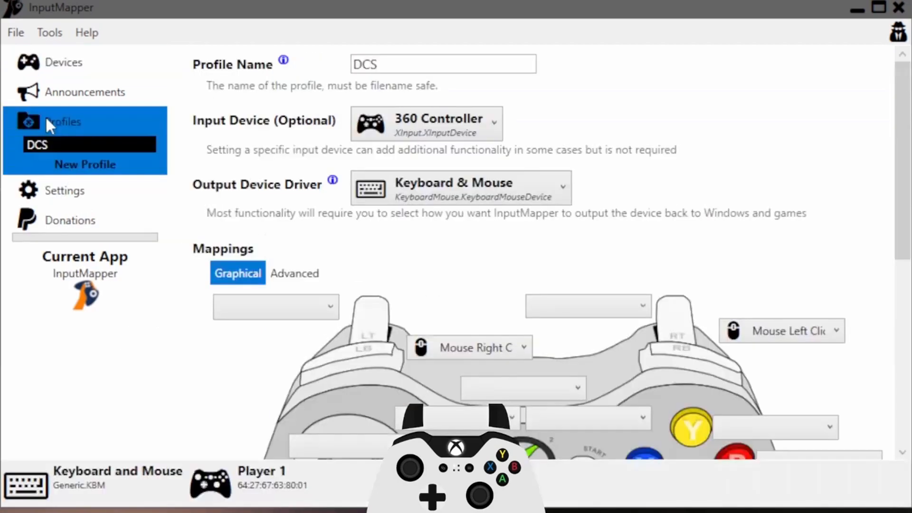
{"action": "mouse_move", "coordinate": [878, 159]}
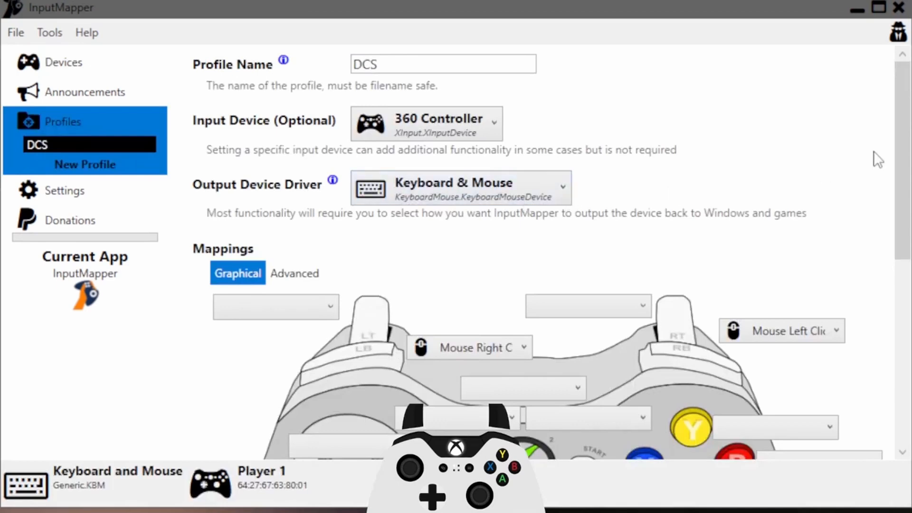
Add a new RadialDeadzone input state modifier to the DCS profile
{"action": "scroll", "scroll_direction": "down", "scroll_amount": 3}
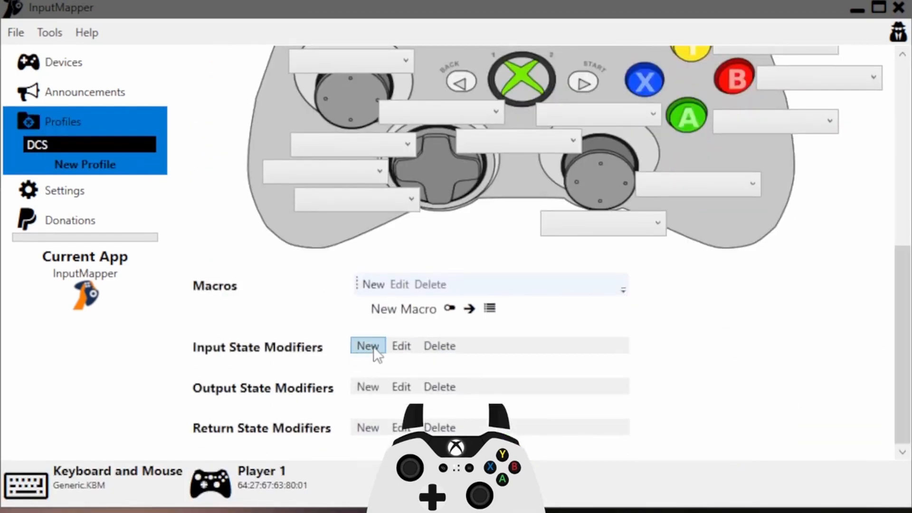
{"action": "left_click", "coordinate": [366, 345]}
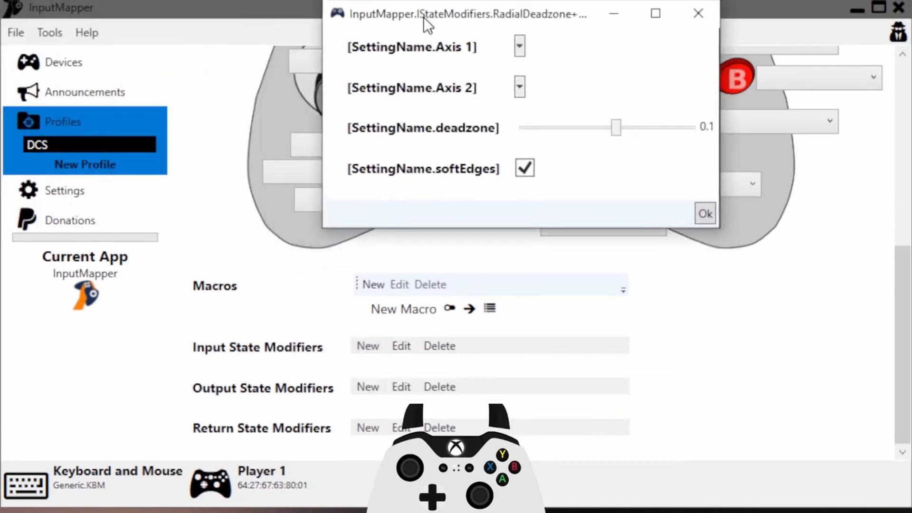
Set the radial deadzone axes to Right Stick X and Right Stick Y and confirm its settings
{"action": "left_click", "coordinate": [518, 45]}
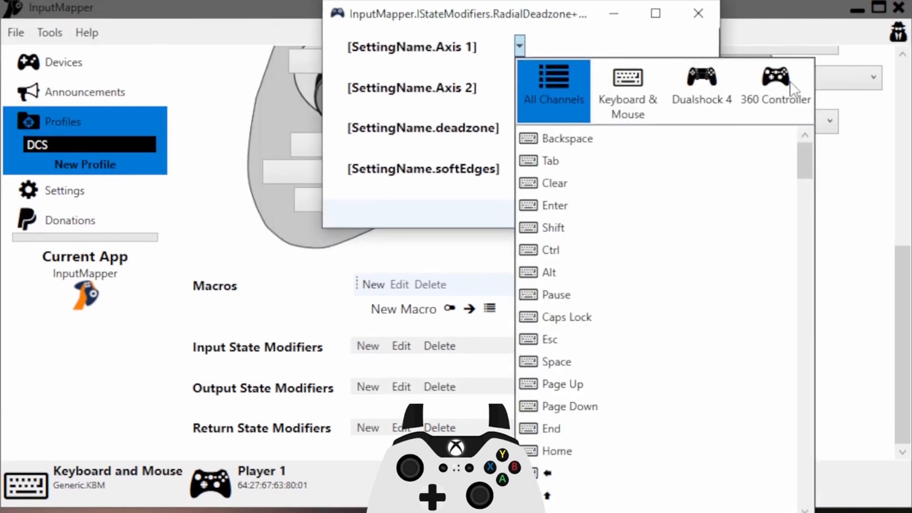
{"action": "mouse_move", "coordinate": [779, 102]}
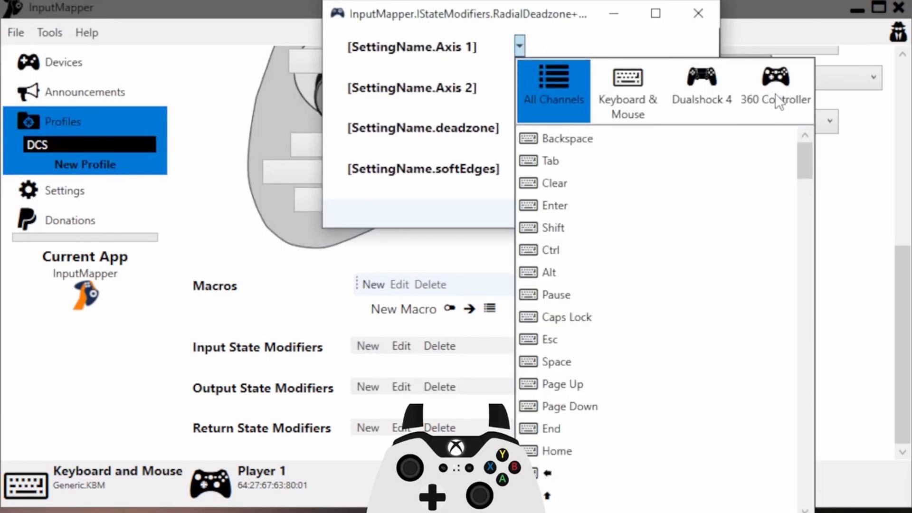
{"action": "left_click", "coordinate": [775, 87]}
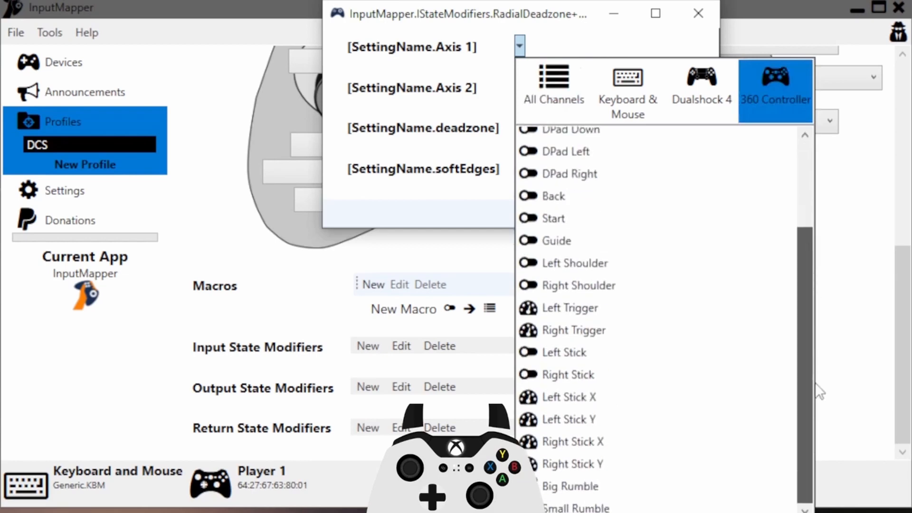
{"action": "left_click", "coordinate": [572, 441]}
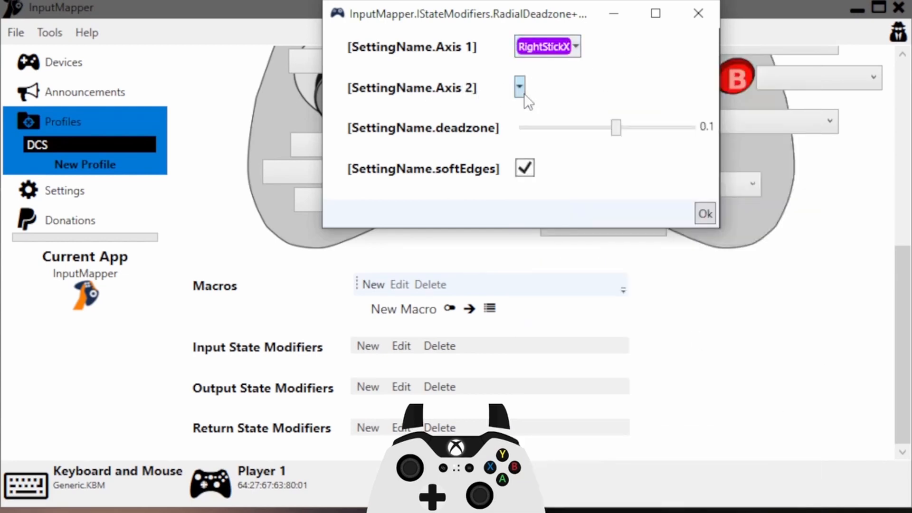
{"action": "left_click", "coordinate": [519, 86]}
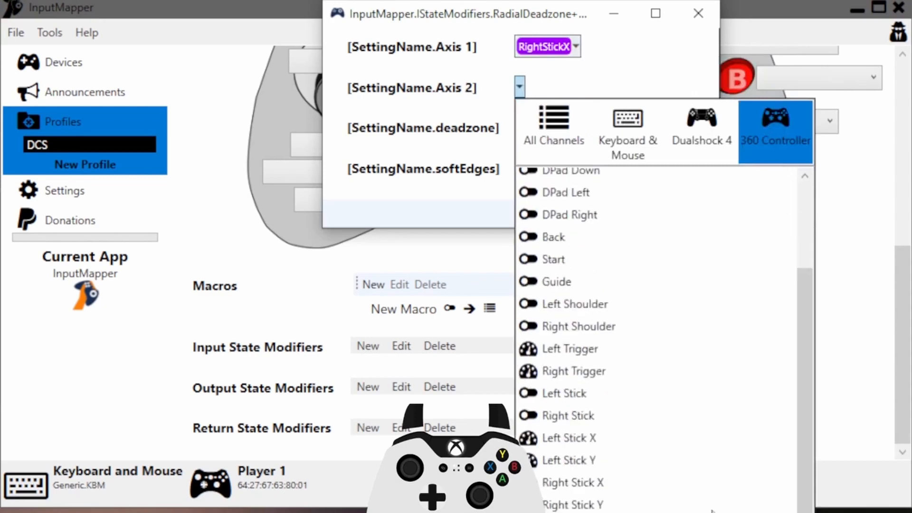
{"action": "left_click", "coordinate": [572, 503]}
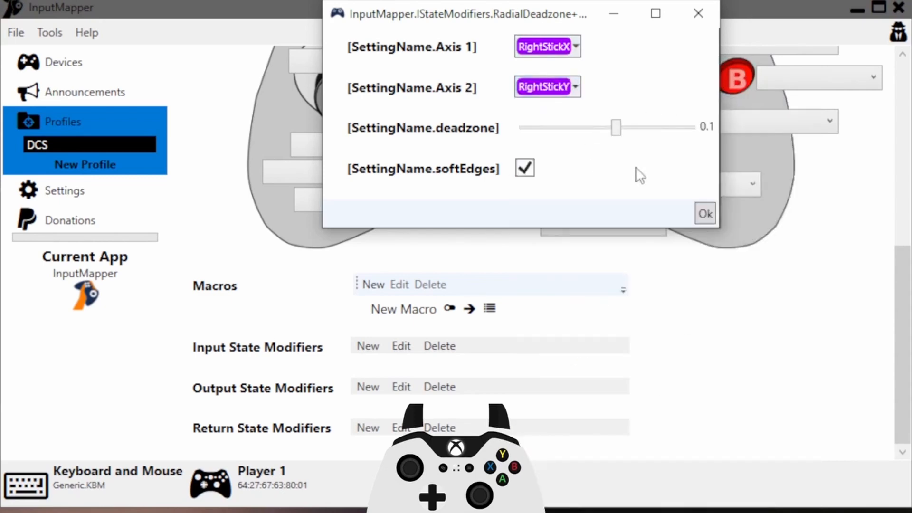
{"action": "mouse_move", "coordinate": [665, 133]}
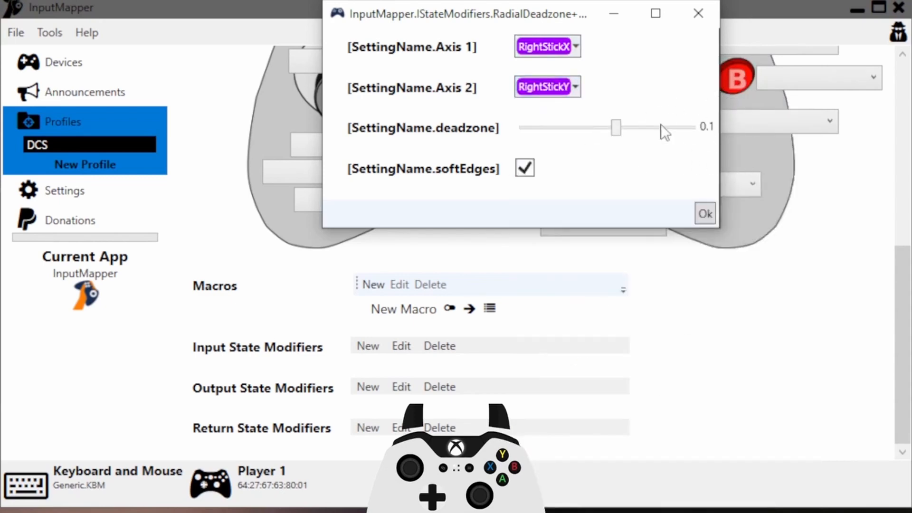
{"action": "mouse_move", "coordinate": [623, 159]}
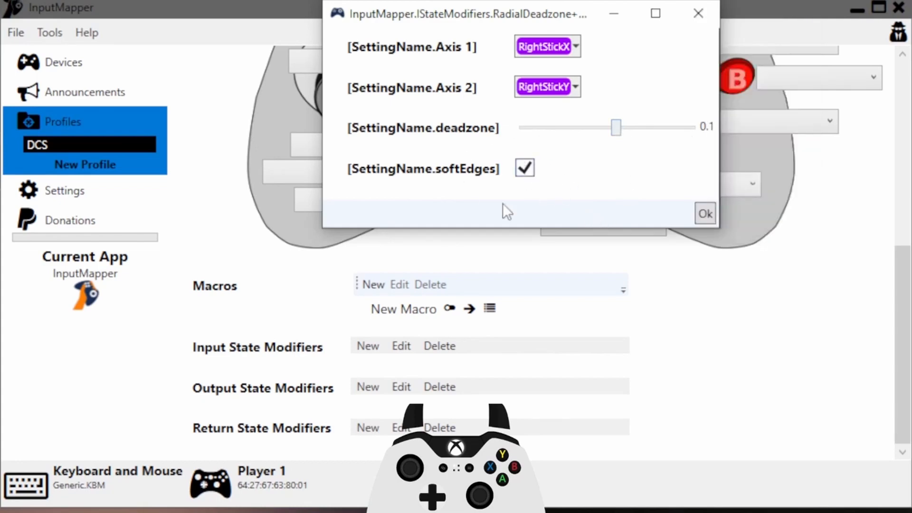
{"action": "mouse_move", "coordinate": [712, 267]}
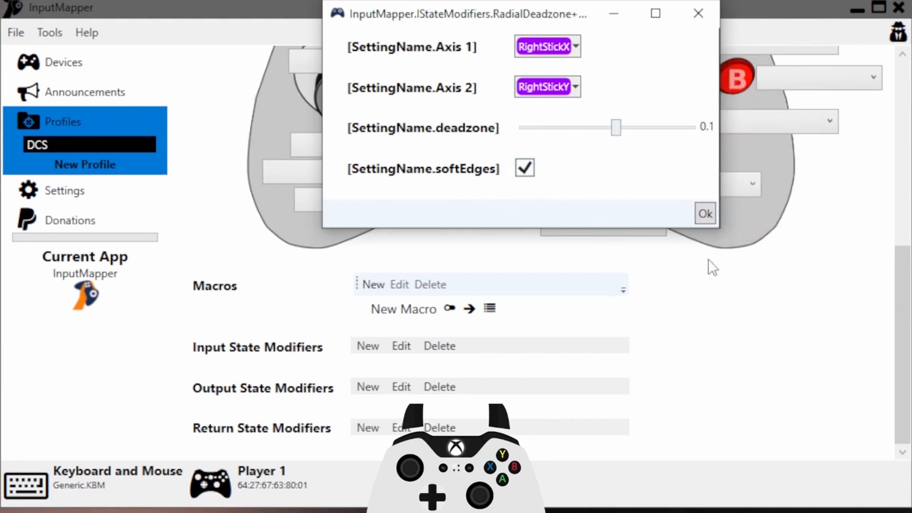
{"action": "left_click", "coordinate": [704, 214]}
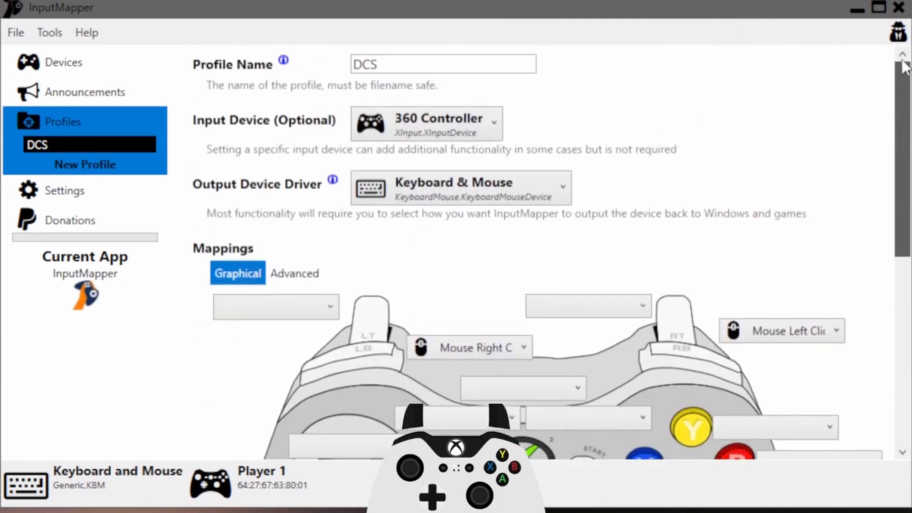
Reassign the DCS profile to Player 1 so the deadzone changes take effect
{"action": "left_click", "coordinate": [63, 62]}
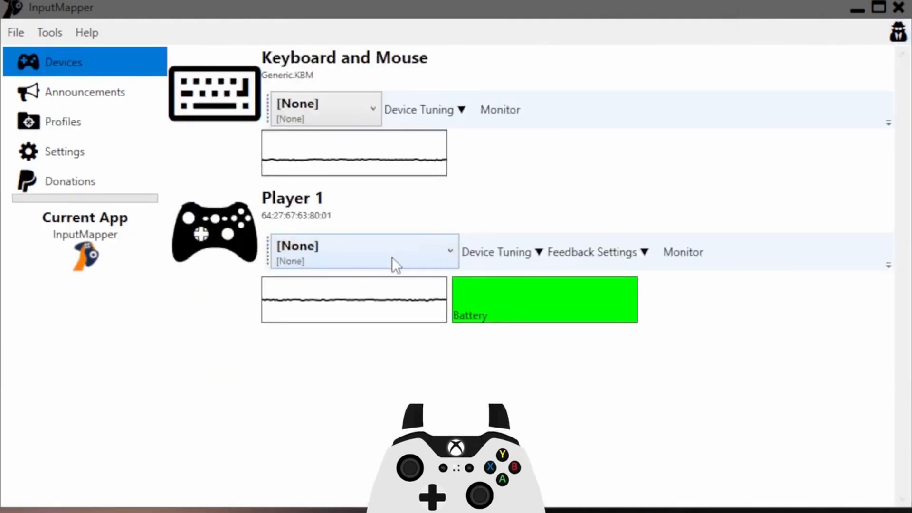
{"action": "left_click", "coordinate": [364, 251]}
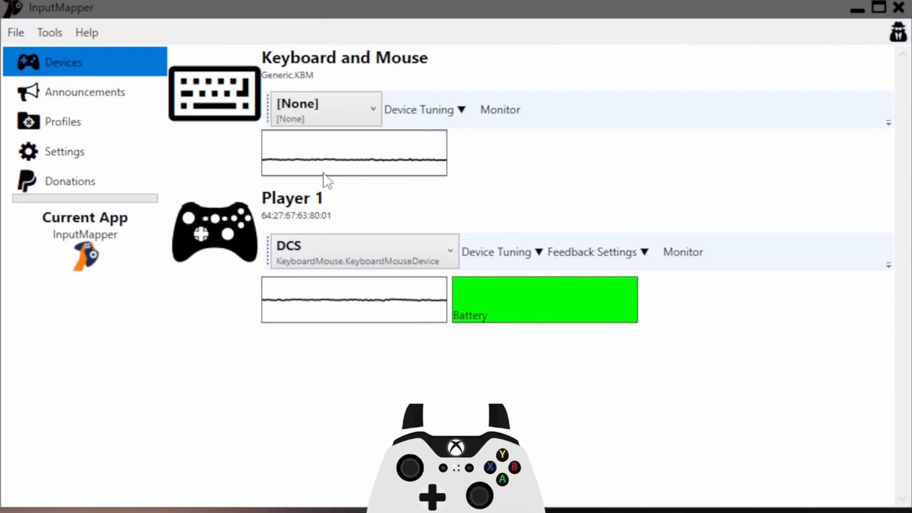
{"action": "mouse_move", "coordinate": [485, 211]}
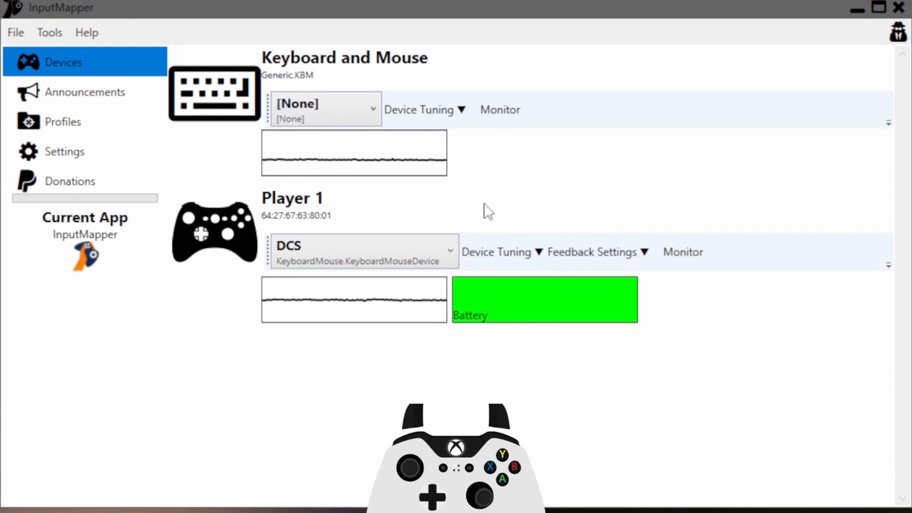
{"action": "mouse_move", "coordinate": [532, 157]}
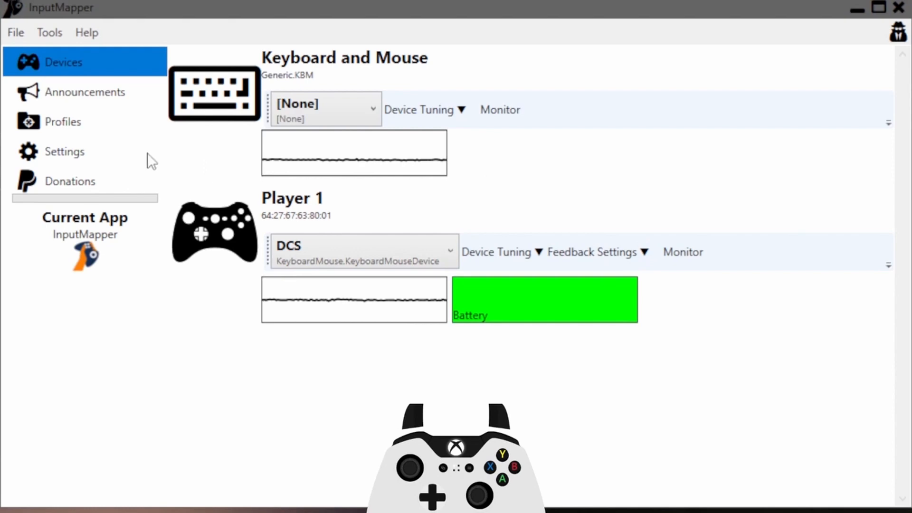
Return to the DCS profile's settings page via Profiles in the sidebar
{"action": "left_click", "coordinate": [63, 121]}
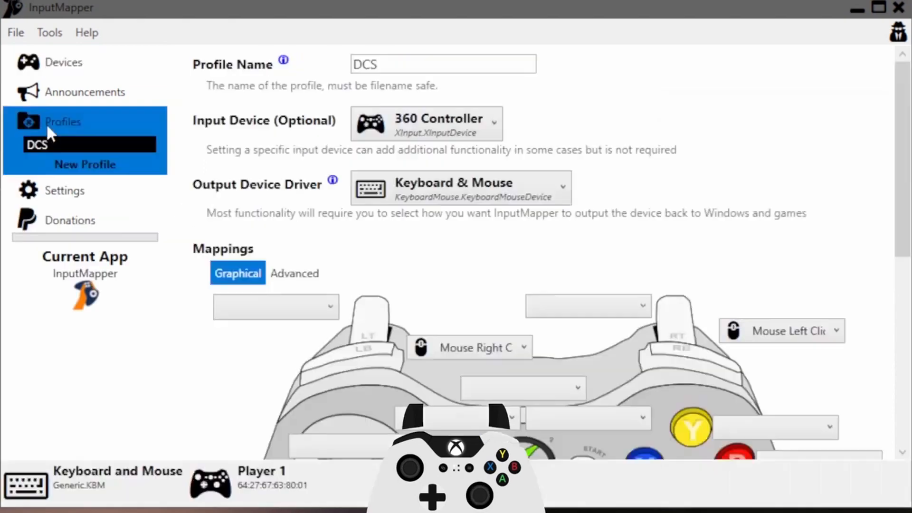
{"action": "mouse_move", "coordinate": [79, 134]}
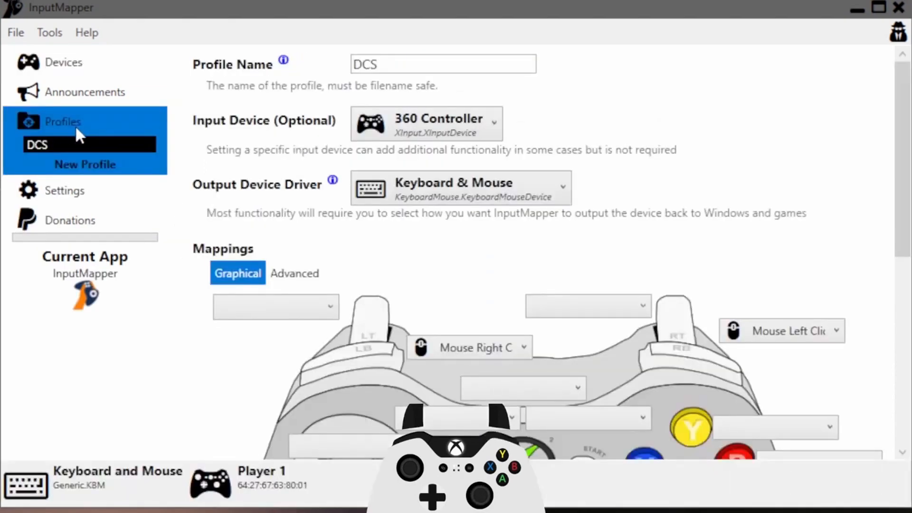
{"action": "mouse_move", "coordinate": [98, 152]}
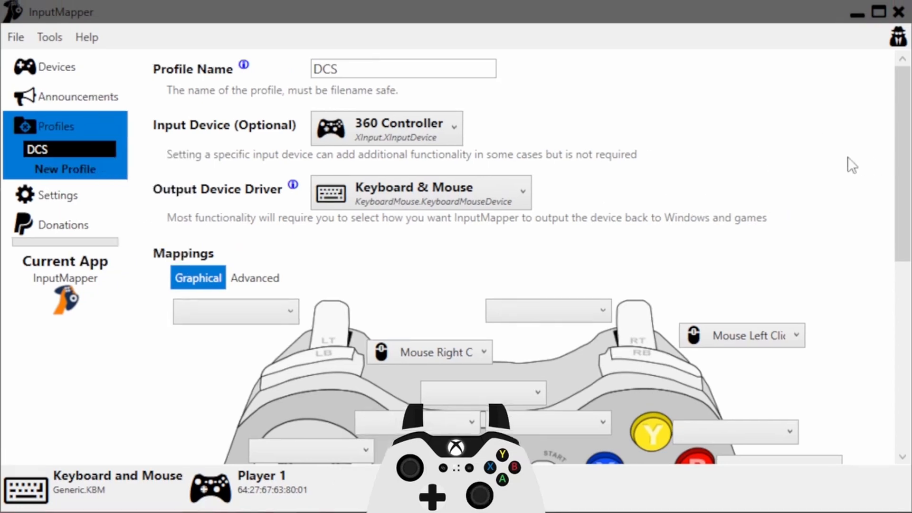
{"action": "mouse_move", "coordinate": [704, 134]}
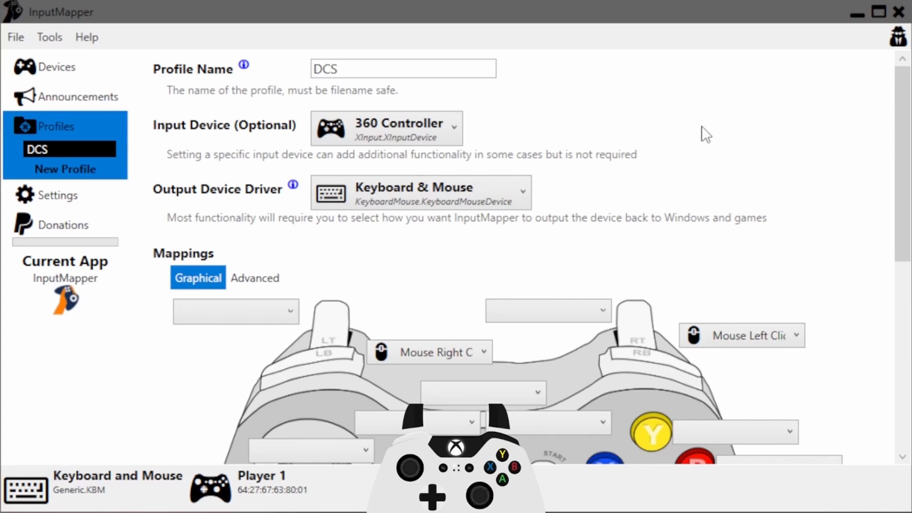
{"action": "mouse_move", "coordinate": [806, 138]}
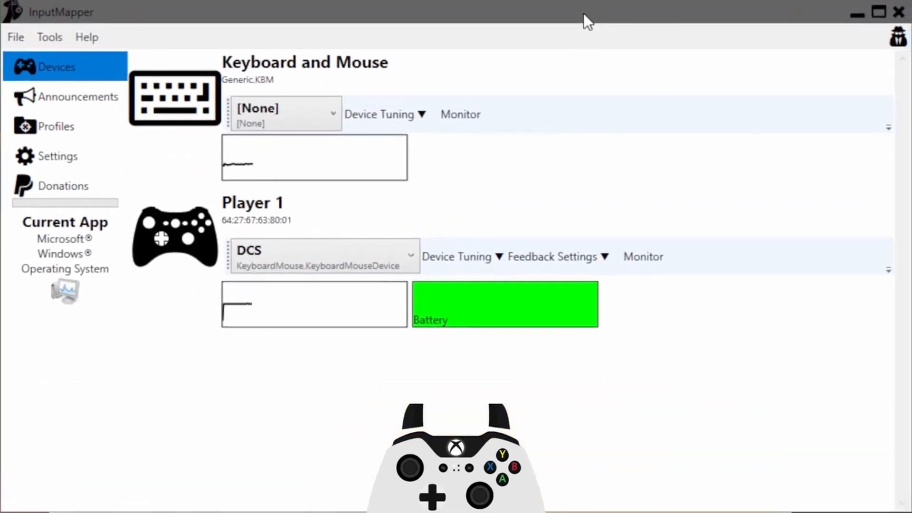
{"action": "mouse_move", "coordinate": [712, 414]}
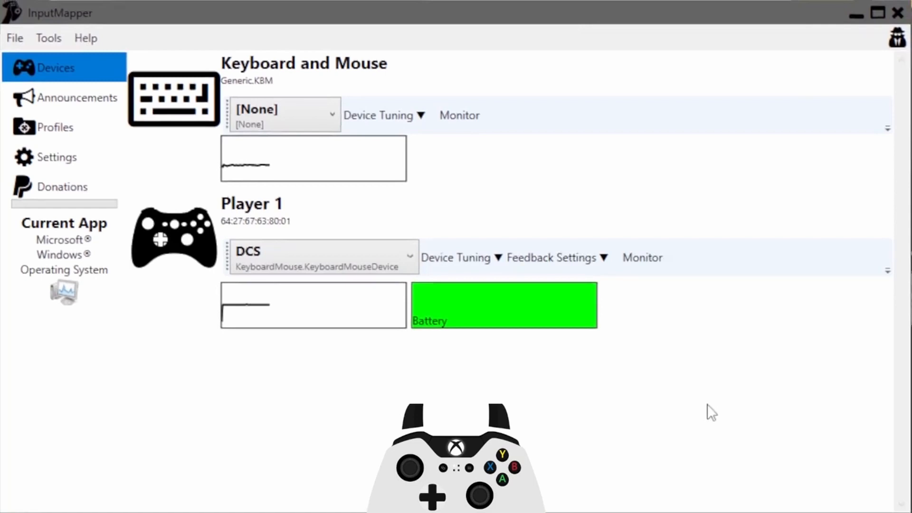
{"action": "mouse_move", "coordinate": [423, 379]}
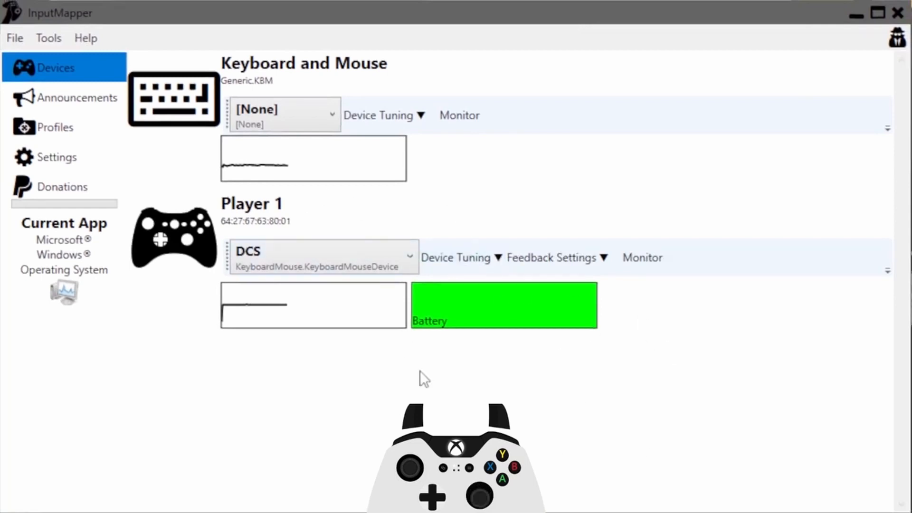
{"action": "mouse_move", "coordinate": [535, 178]}
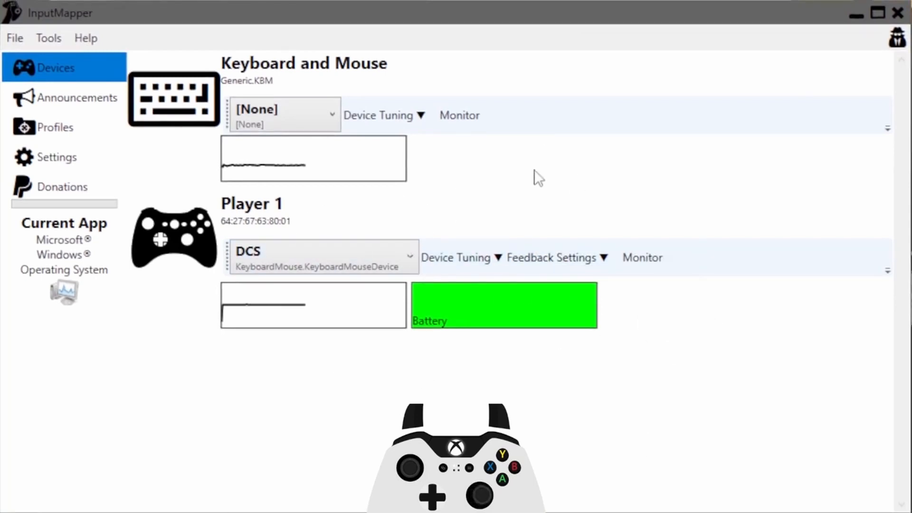
{"action": "mouse_move", "coordinate": [616, 169]}
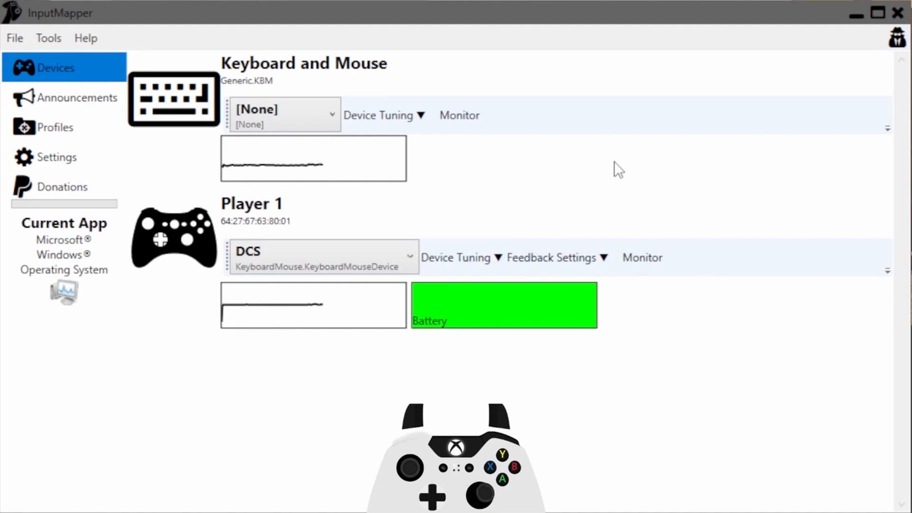